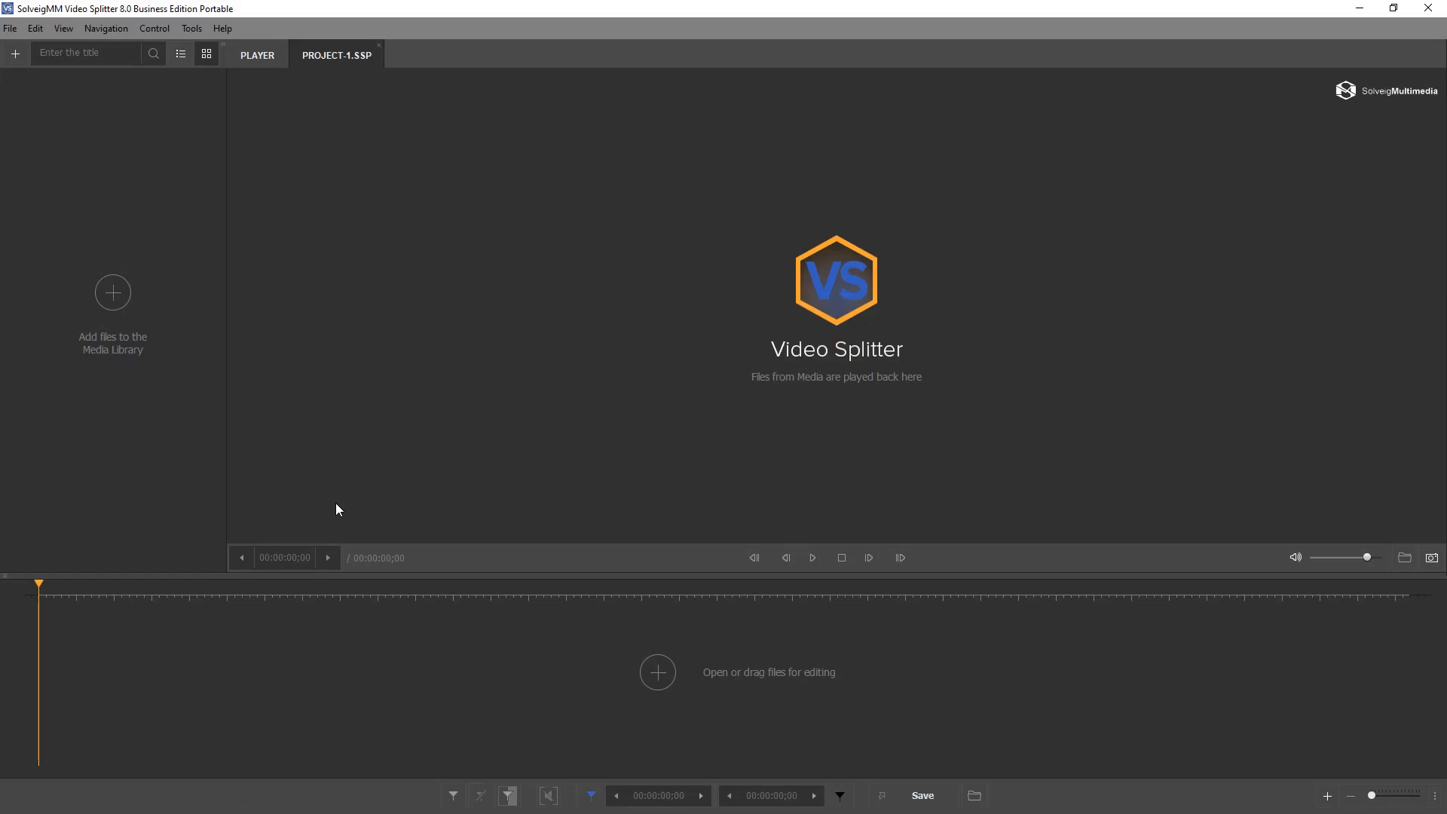
{"action": "mouse_move", "coordinate": [151, 395]}
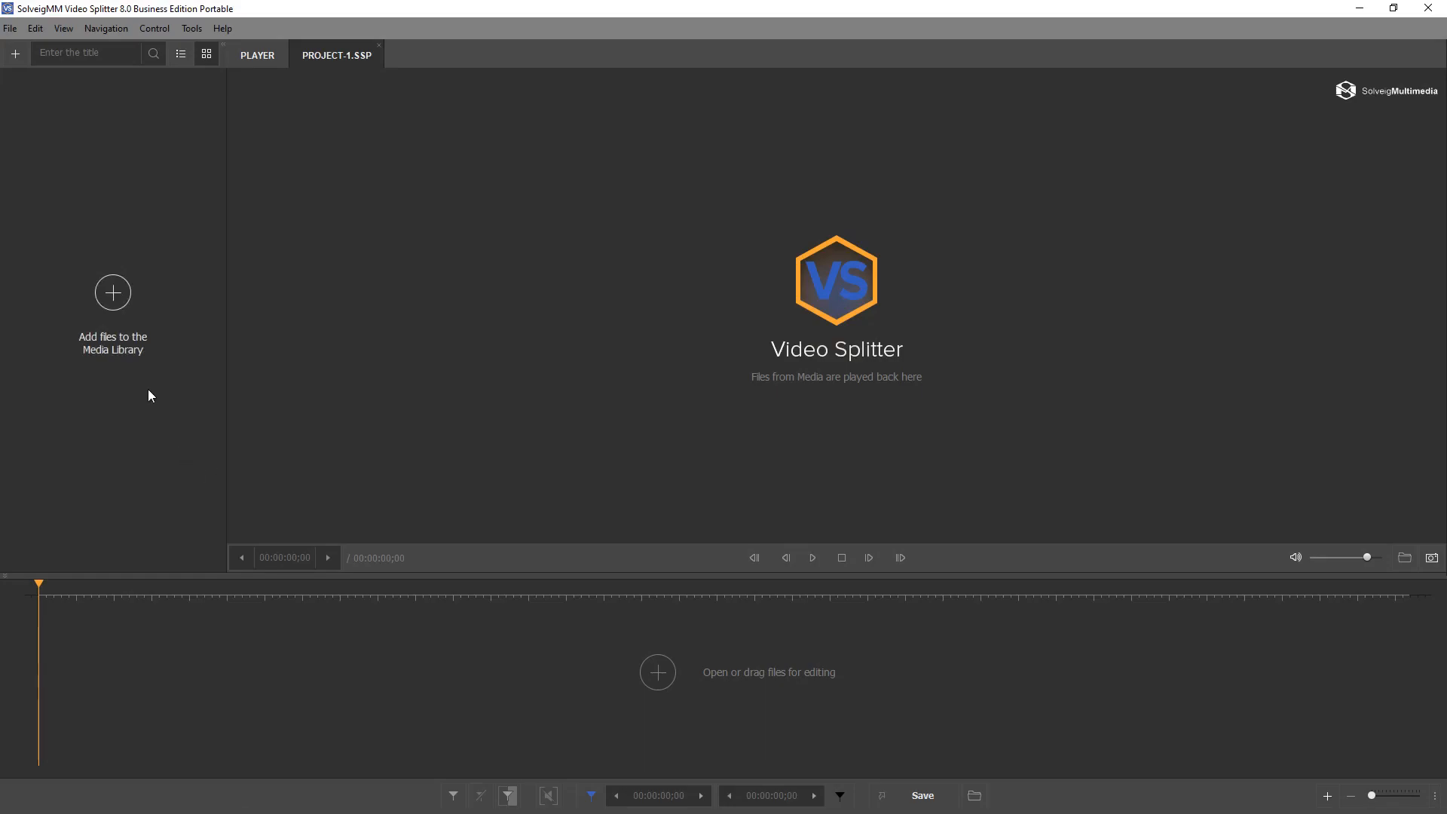
Load 'The teacher and kids.mp4' from the Open dialog onto the timeline
{"action": "left_click", "coordinate": [113, 293]}
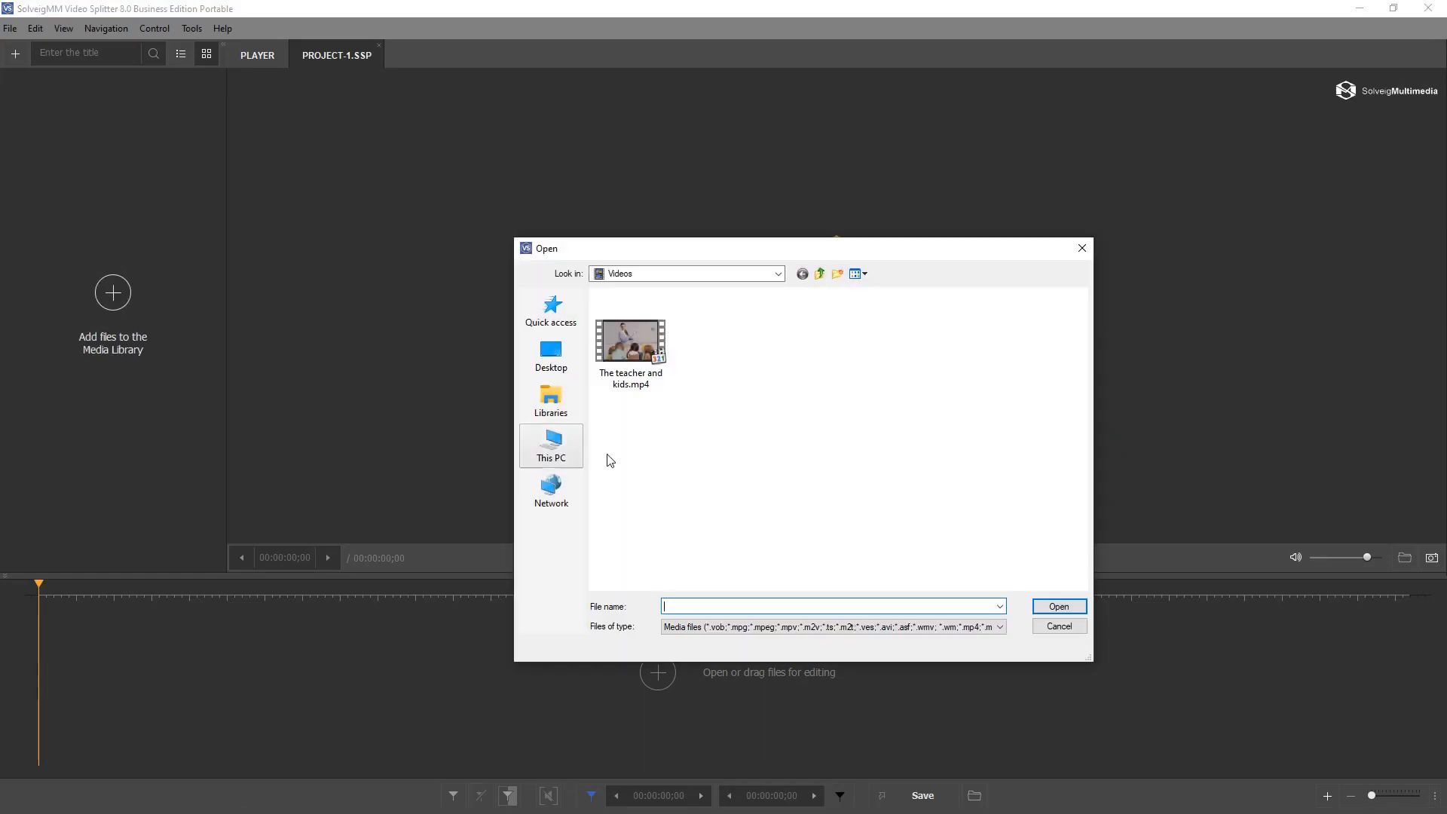
{"action": "left_click", "coordinate": [630, 340]}
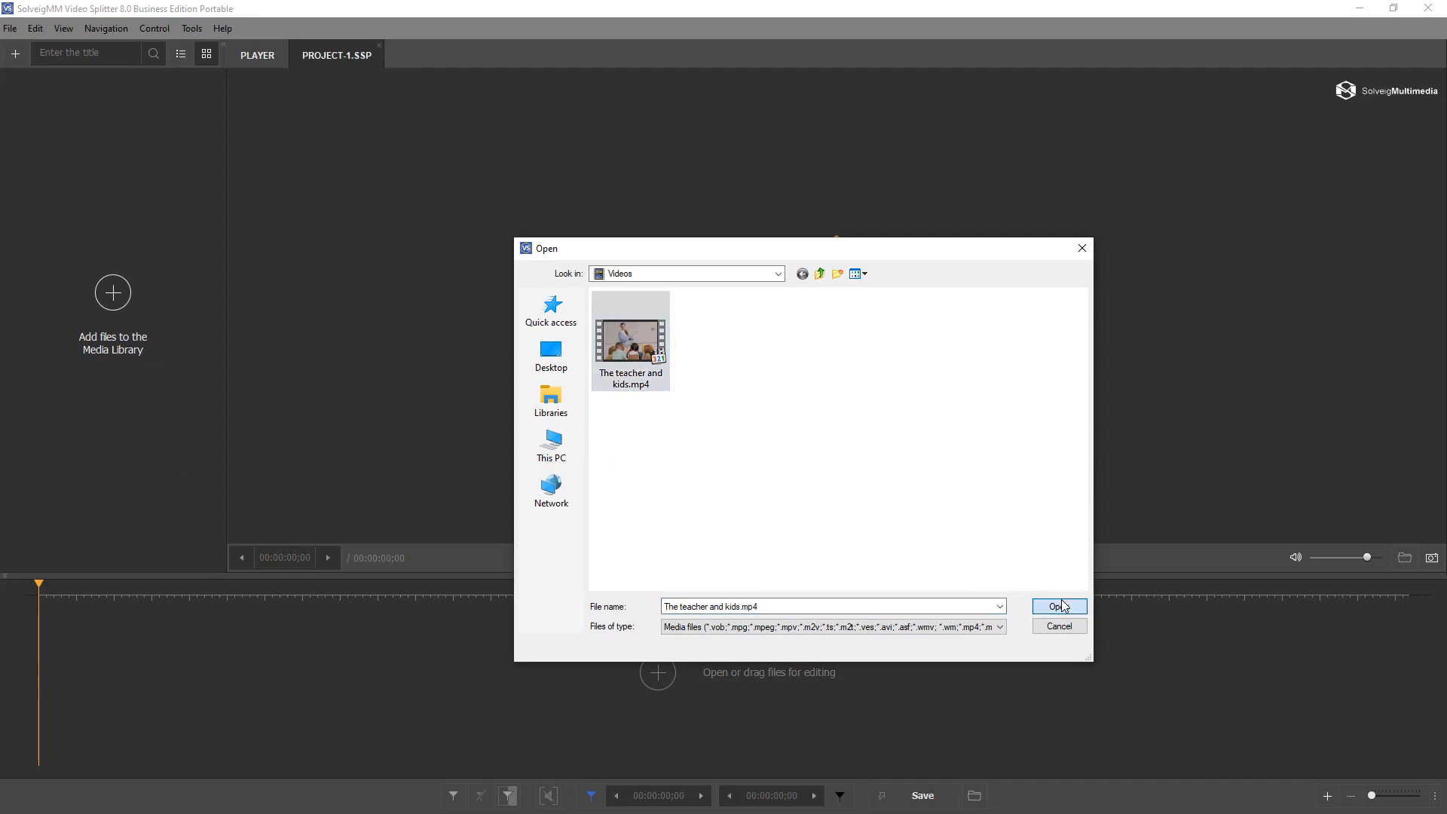
{"action": "left_click", "coordinate": [1058, 606]}
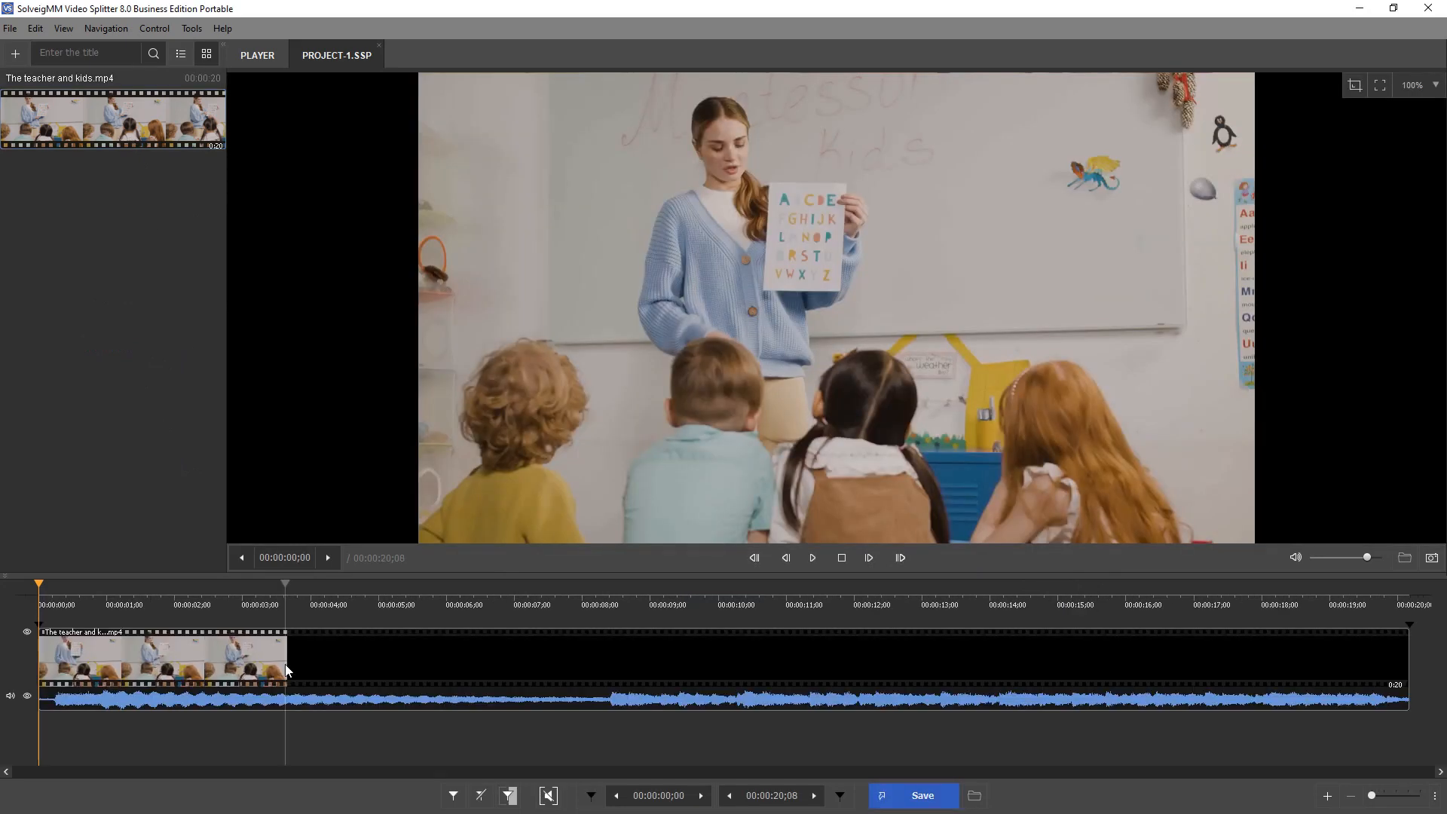
Play and pause the video to mark the fragment from about 5.6 to 8.2 seconds for removal
{"action": "left_click", "coordinate": [306, 605]}
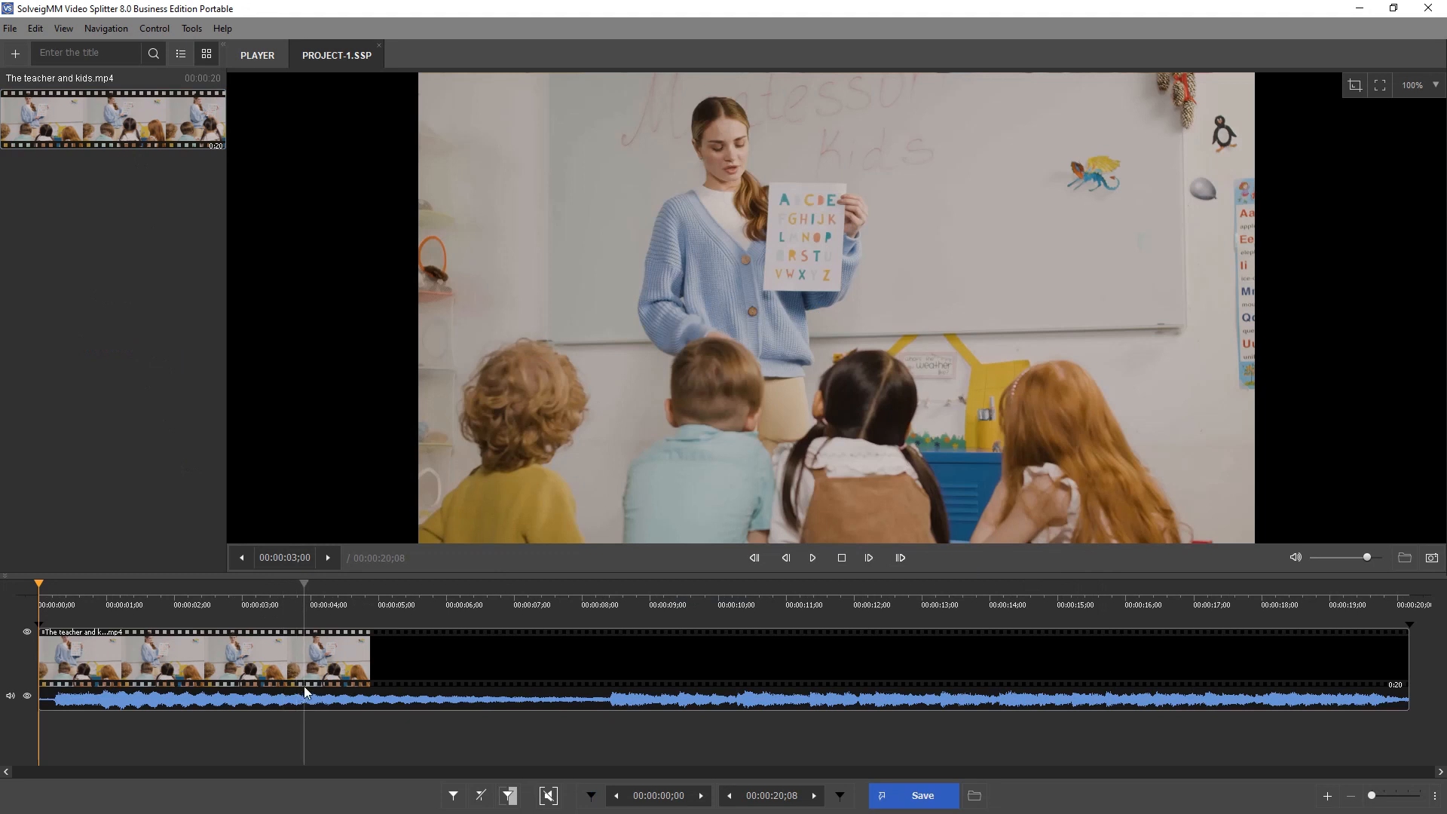
{"action": "left_click", "coordinate": [305, 585]}
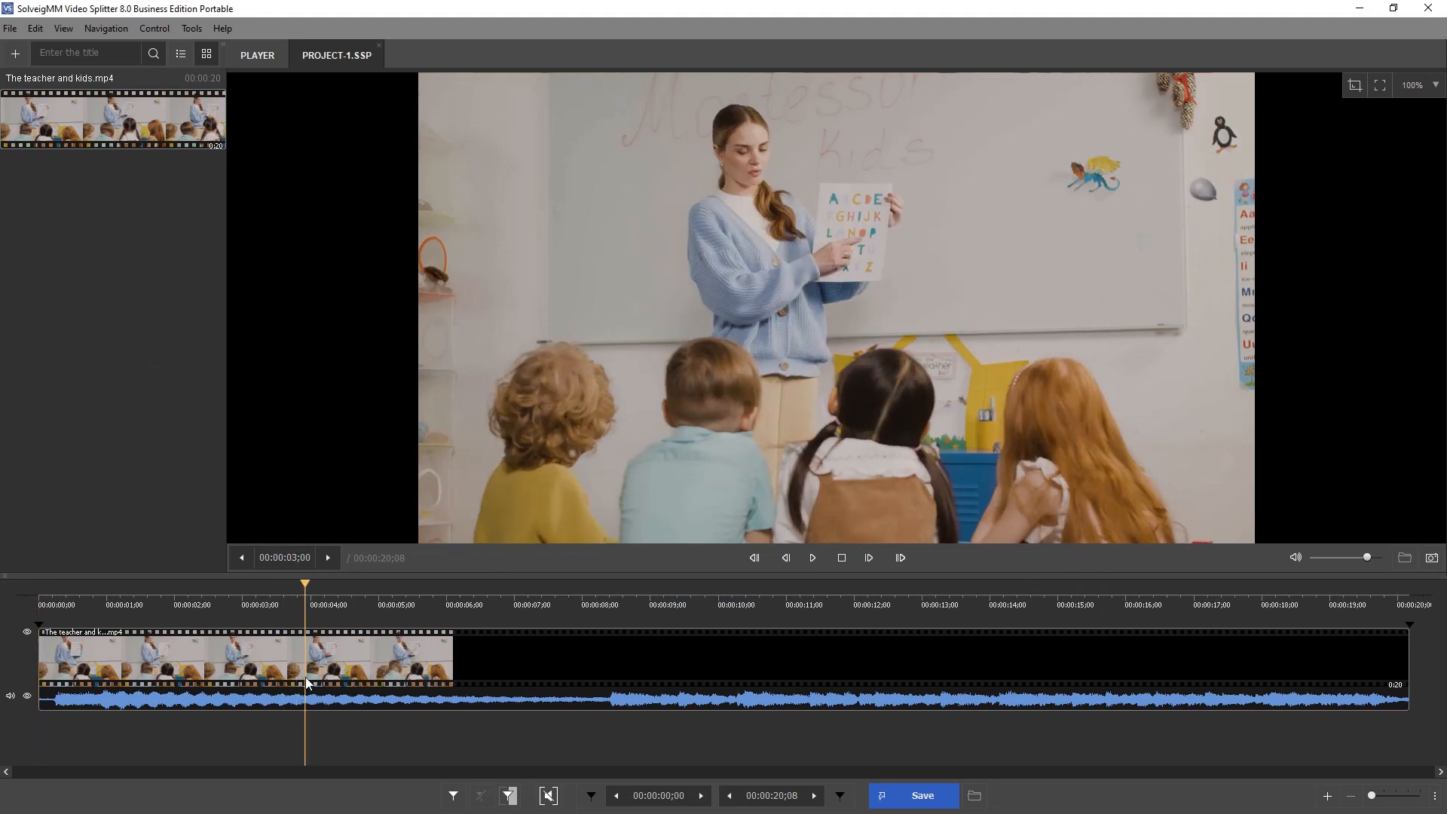
{"action": "left_click", "coordinate": [811, 558]}
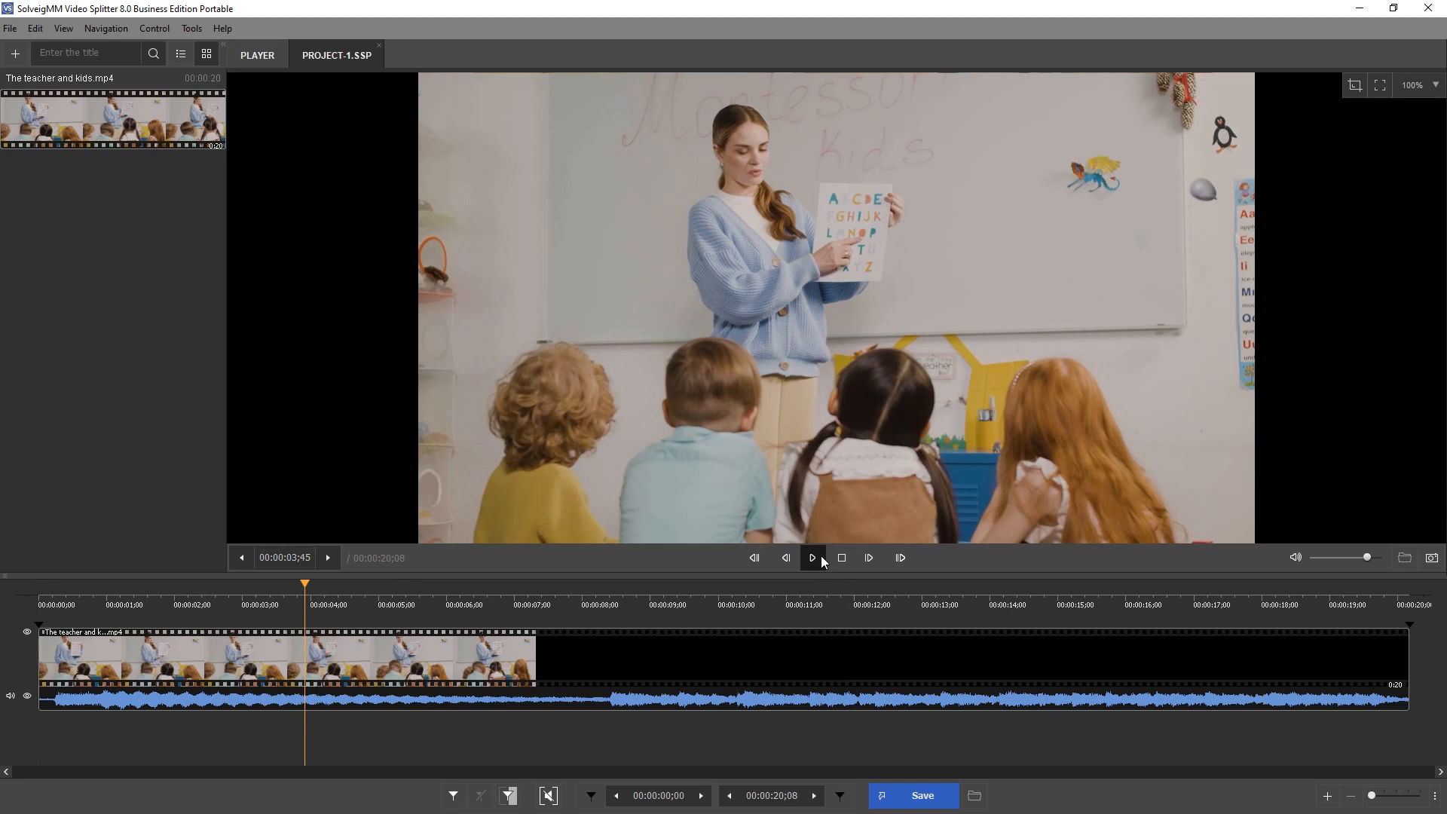
{"action": "left_click", "coordinate": [811, 558]}
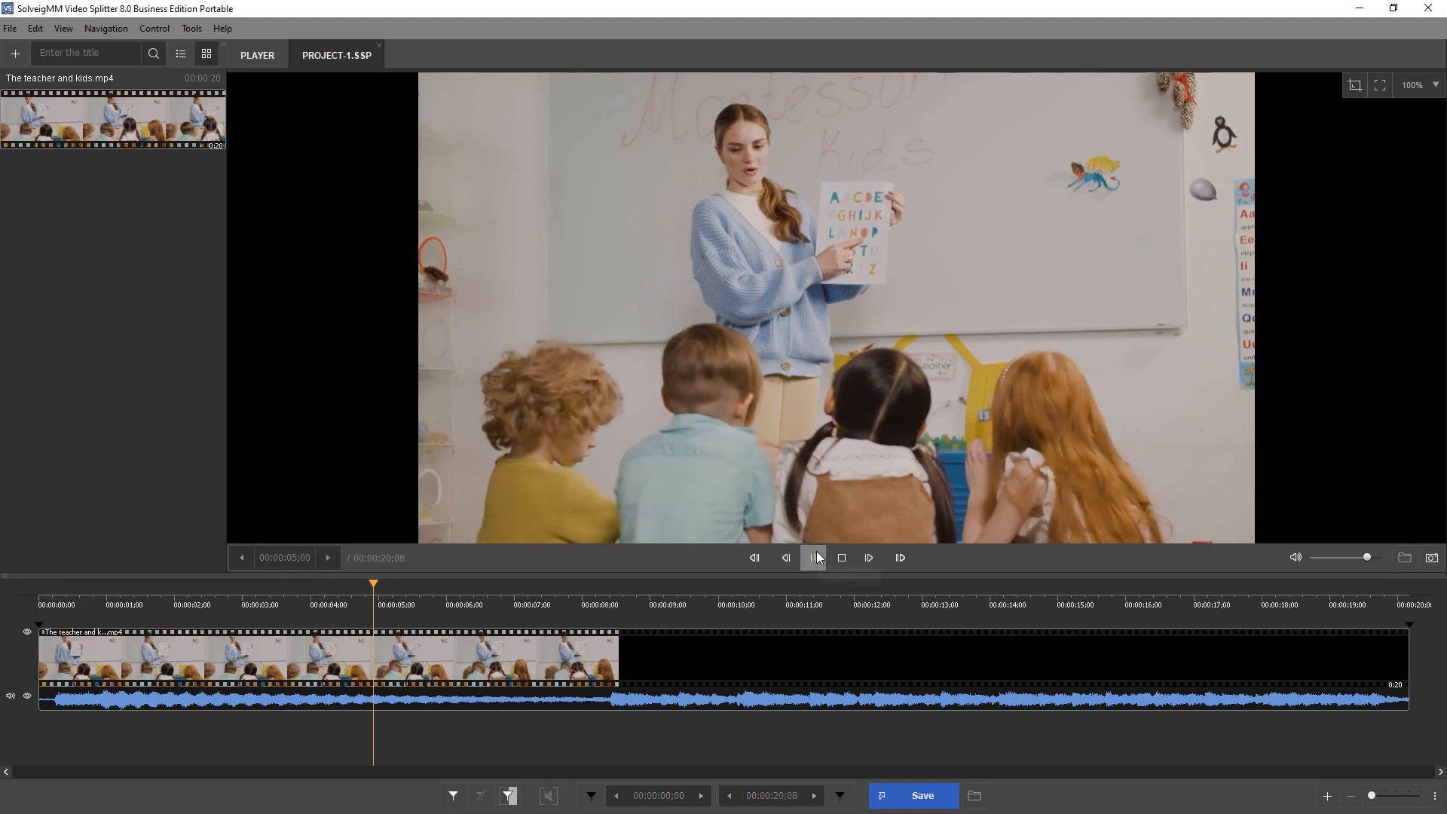
{"action": "left_click", "coordinate": [816, 558]}
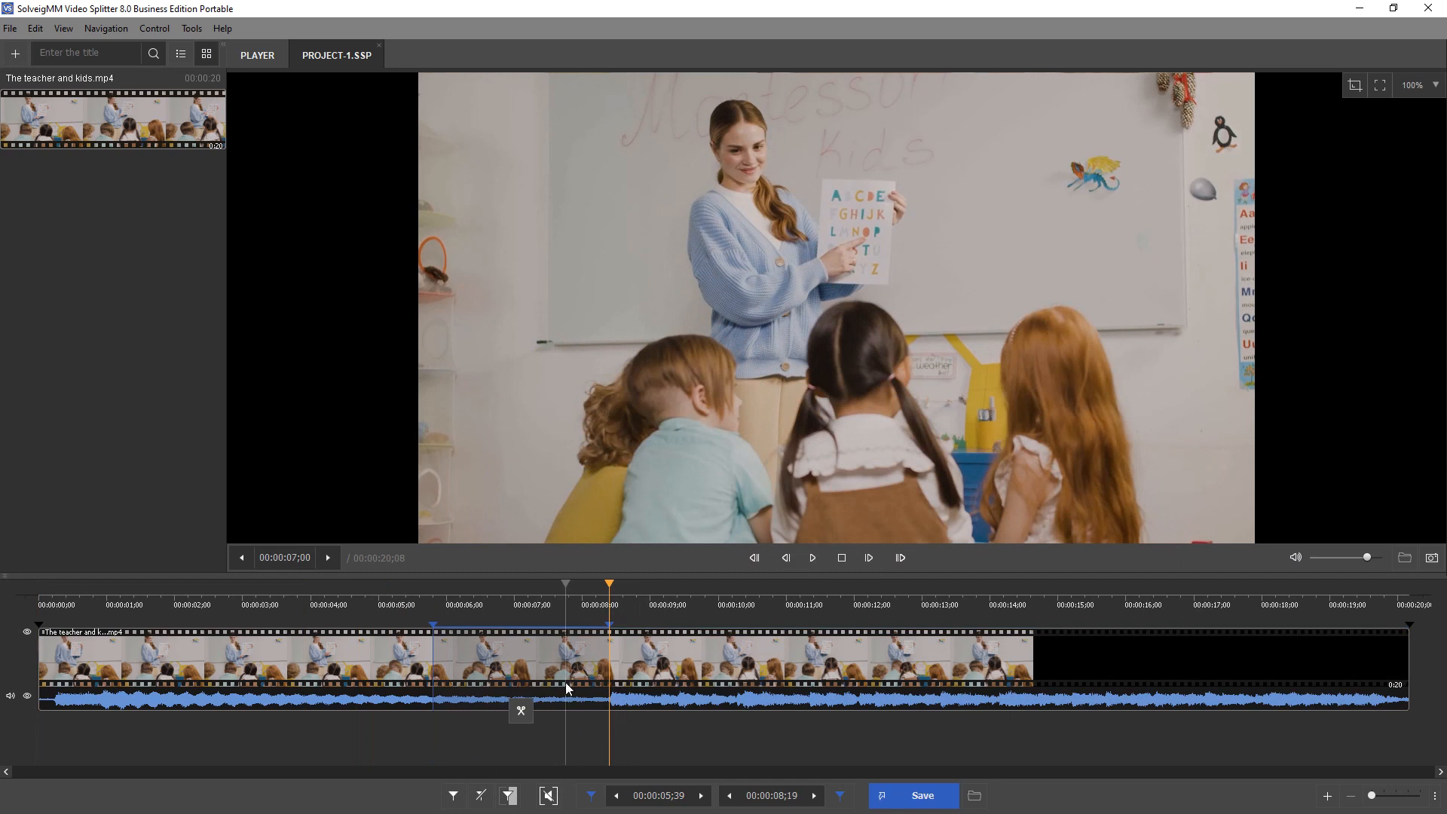
{"action": "left_click", "coordinate": [811, 557]}
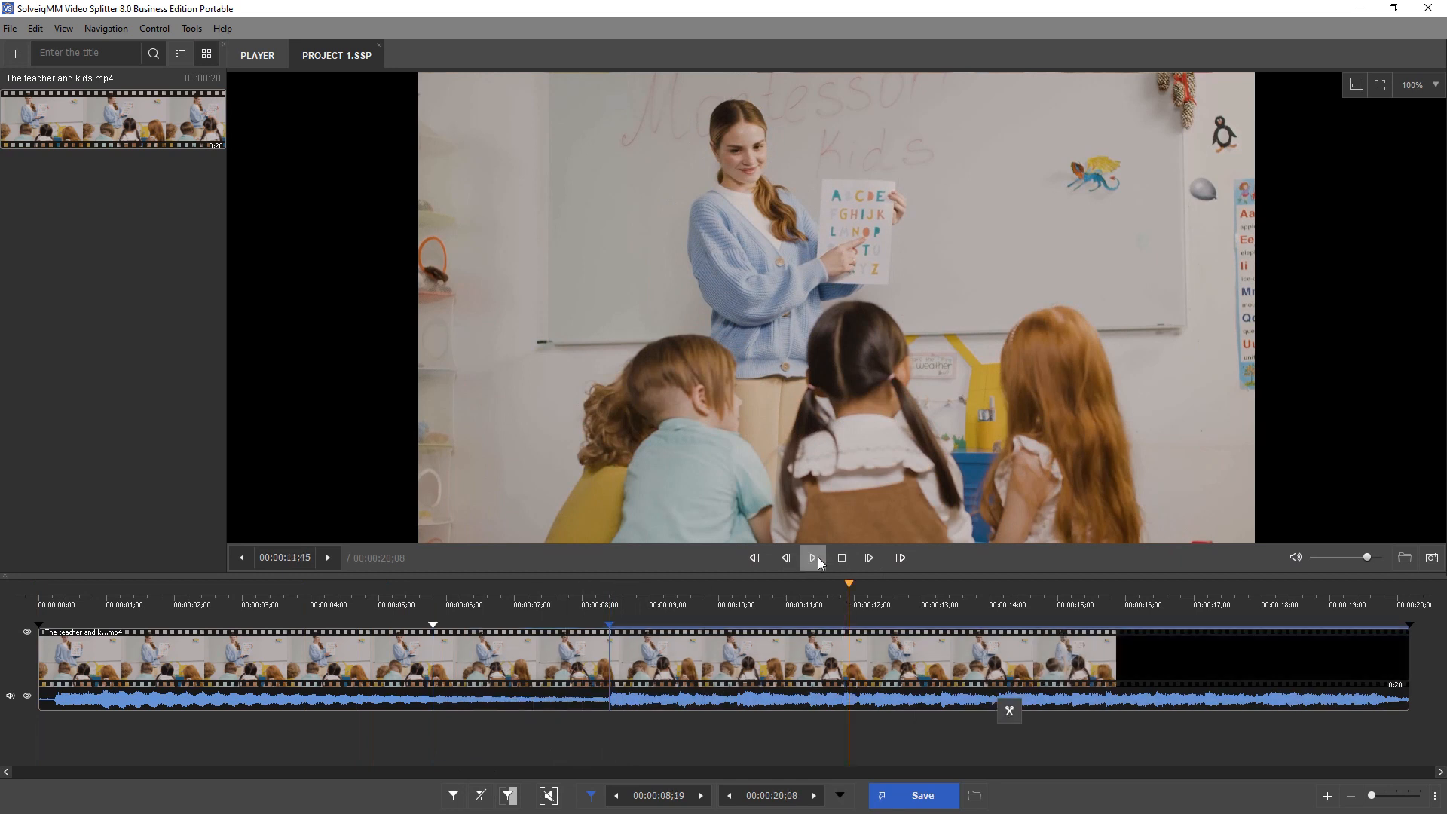
{"action": "left_click", "coordinate": [813, 558]}
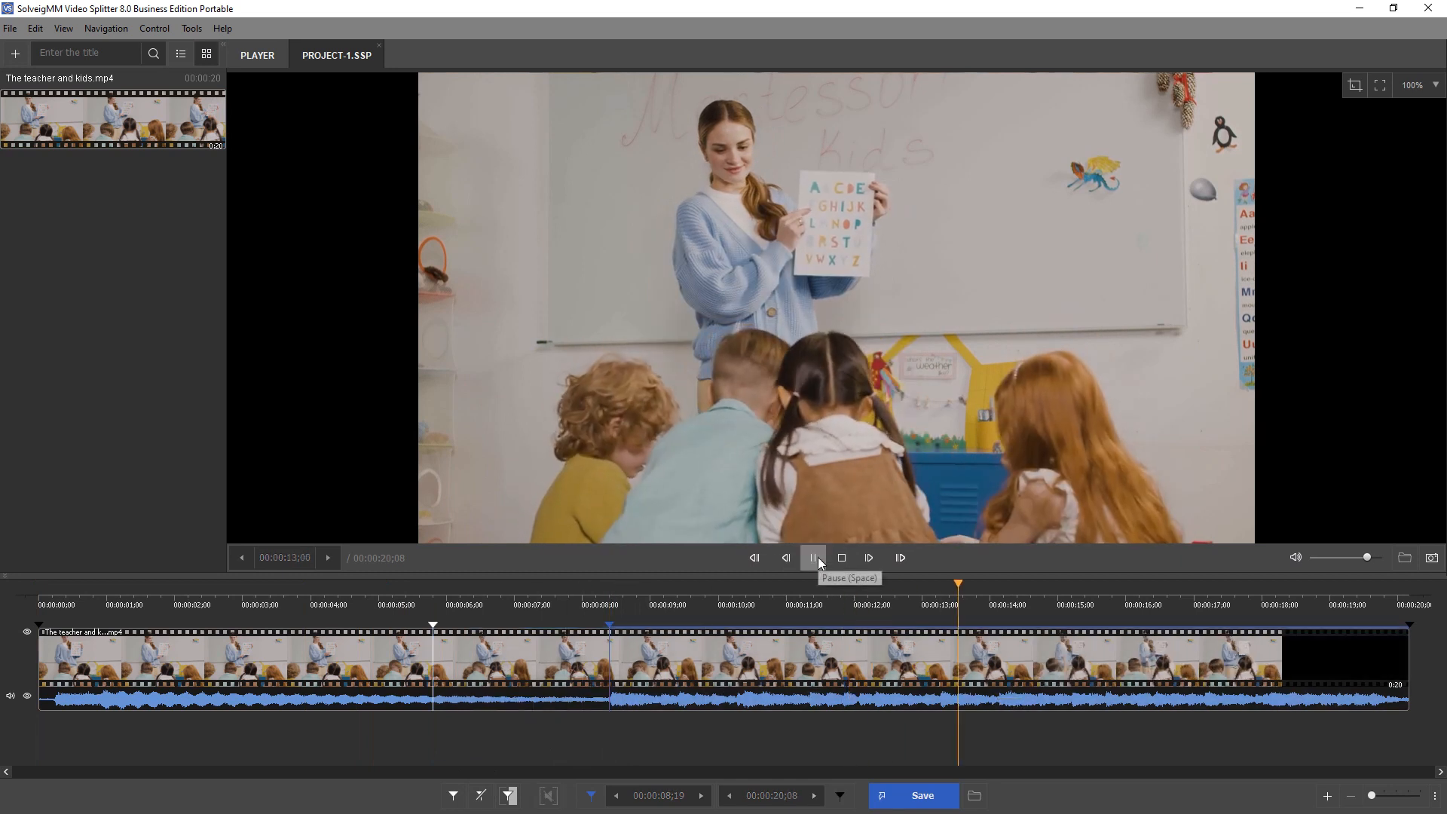
{"action": "left_click", "coordinate": [813, 558]}
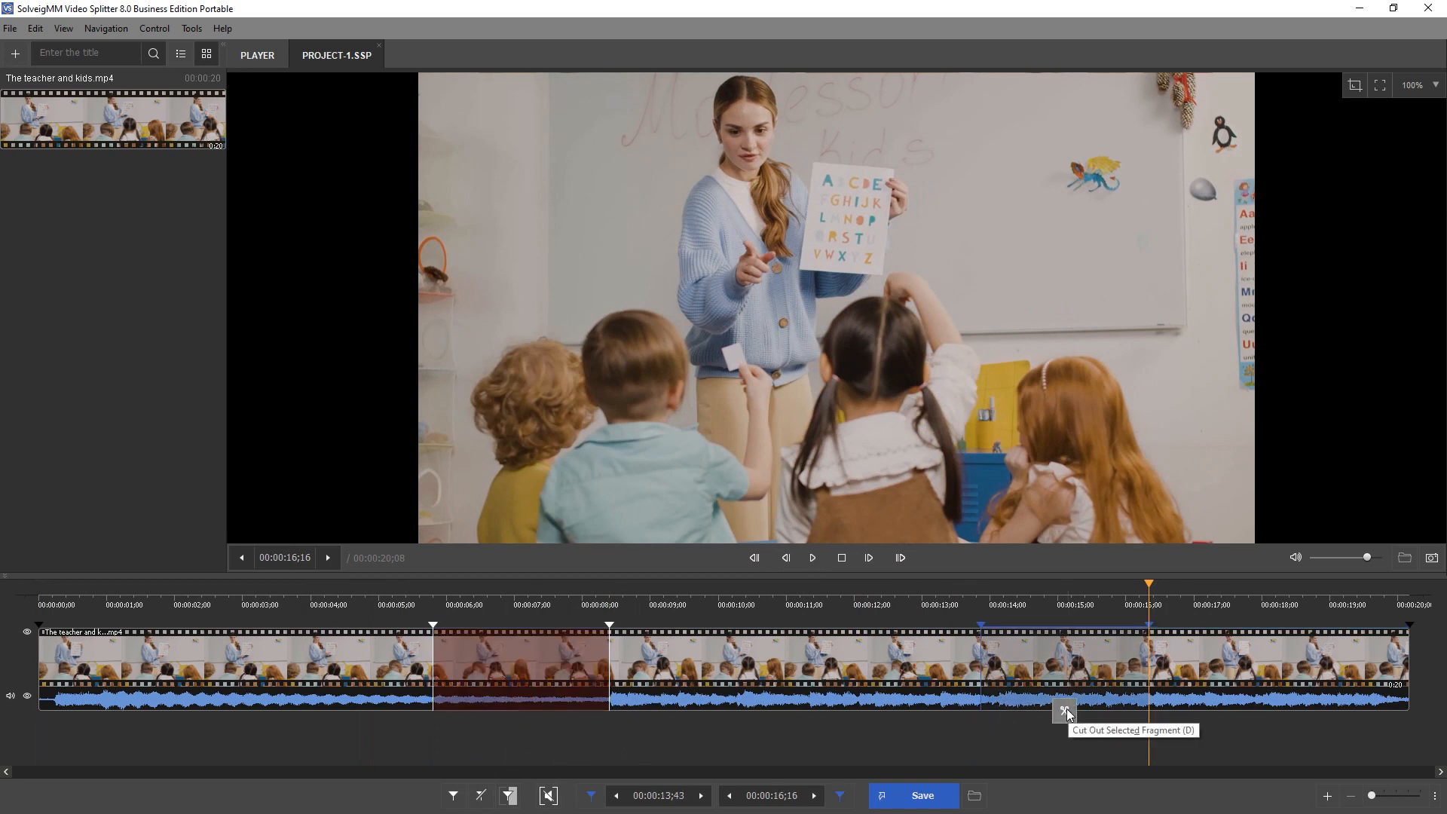
Cut out the selected 13.7–16.3 second fragment
{"action": "left_click", "coordinate": [1063, 711]}
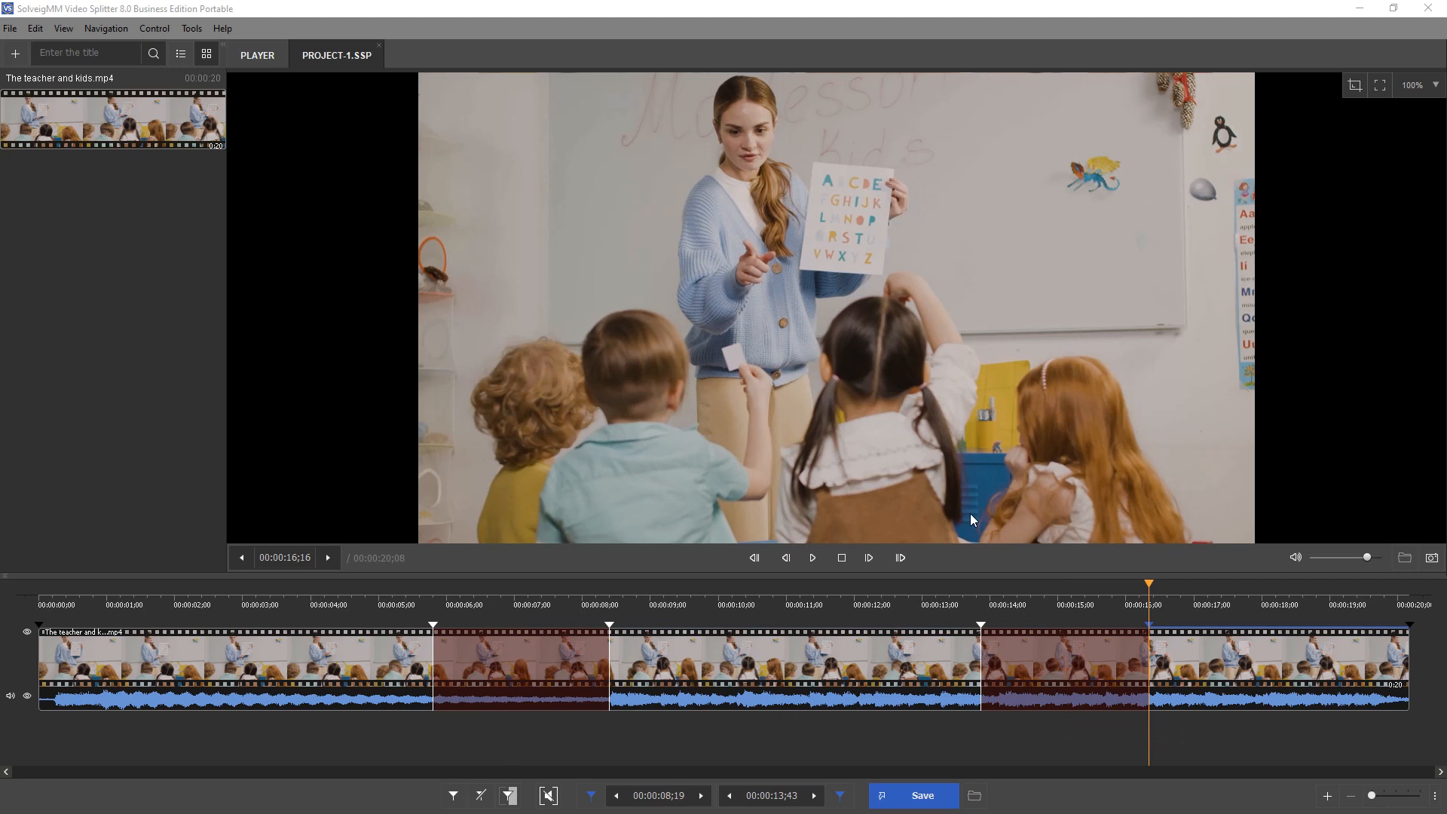
Save the trimmed video as 'The teacher and kids_0001.mp4' in the out folder
{"action": "left_click", "coordinate": [919, 795]}
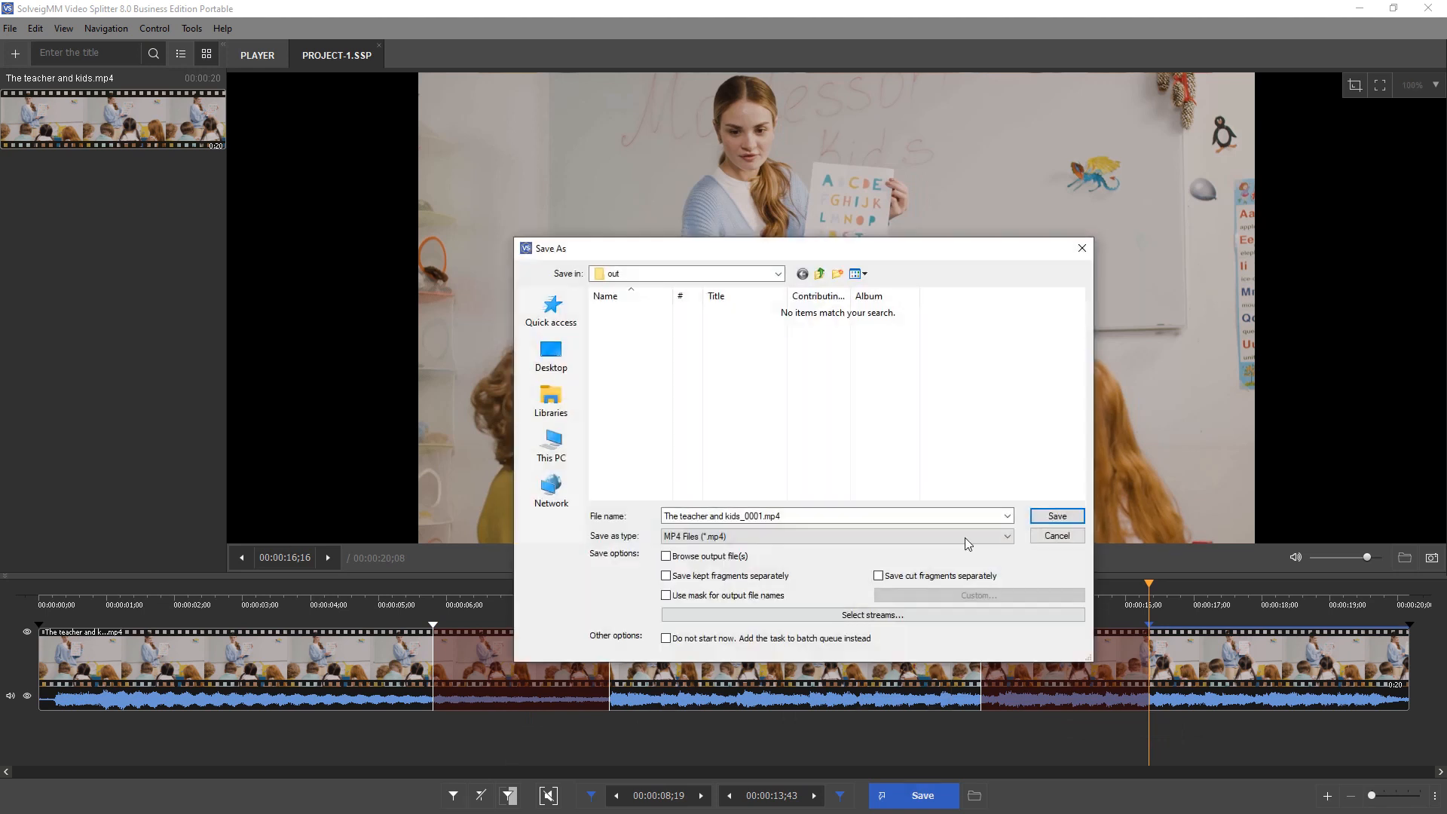
{"action": "left_click", "coordinate": [1056, 535]}
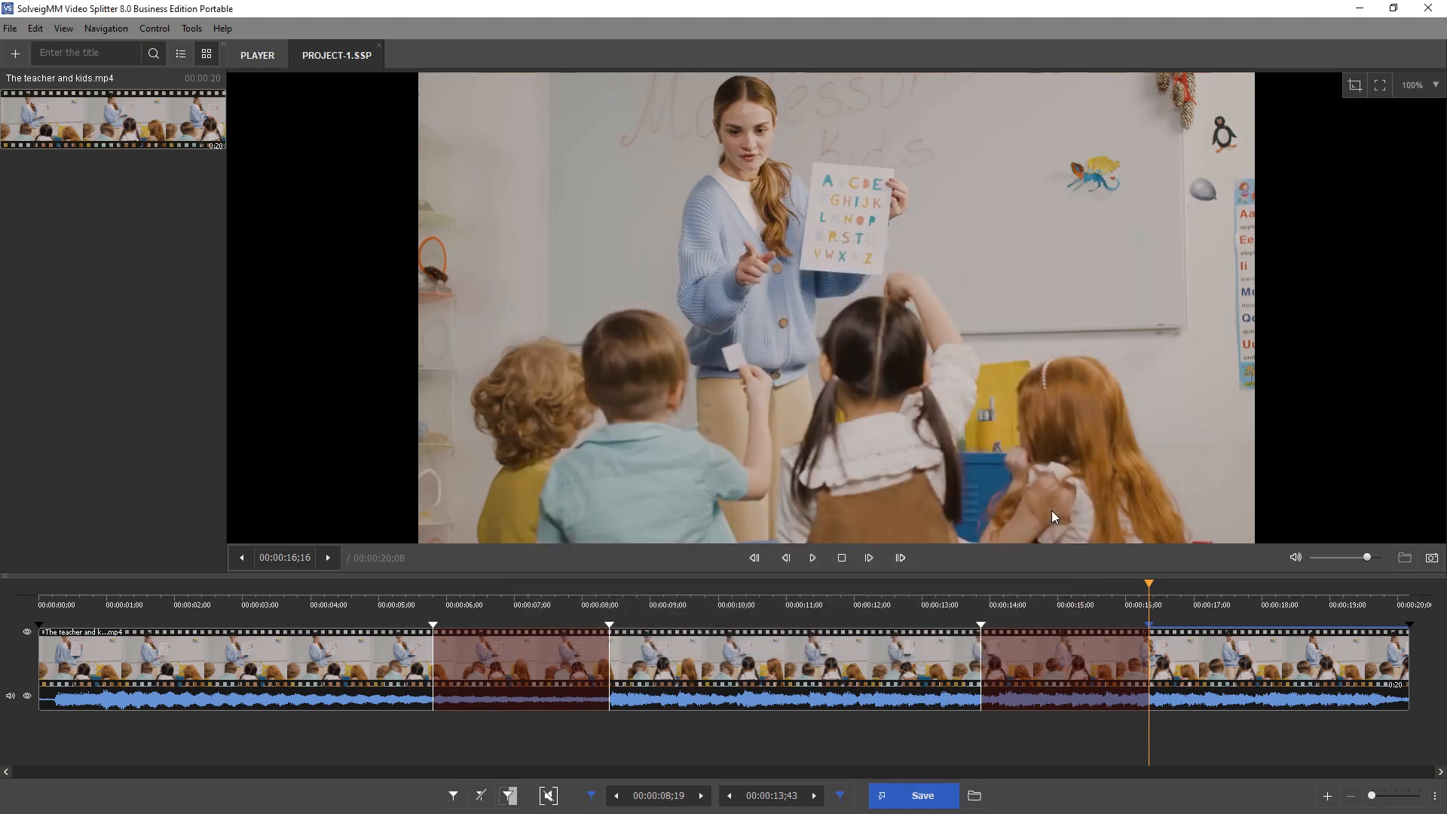
{"action": "left_click", "coordinate": [912, 796]}
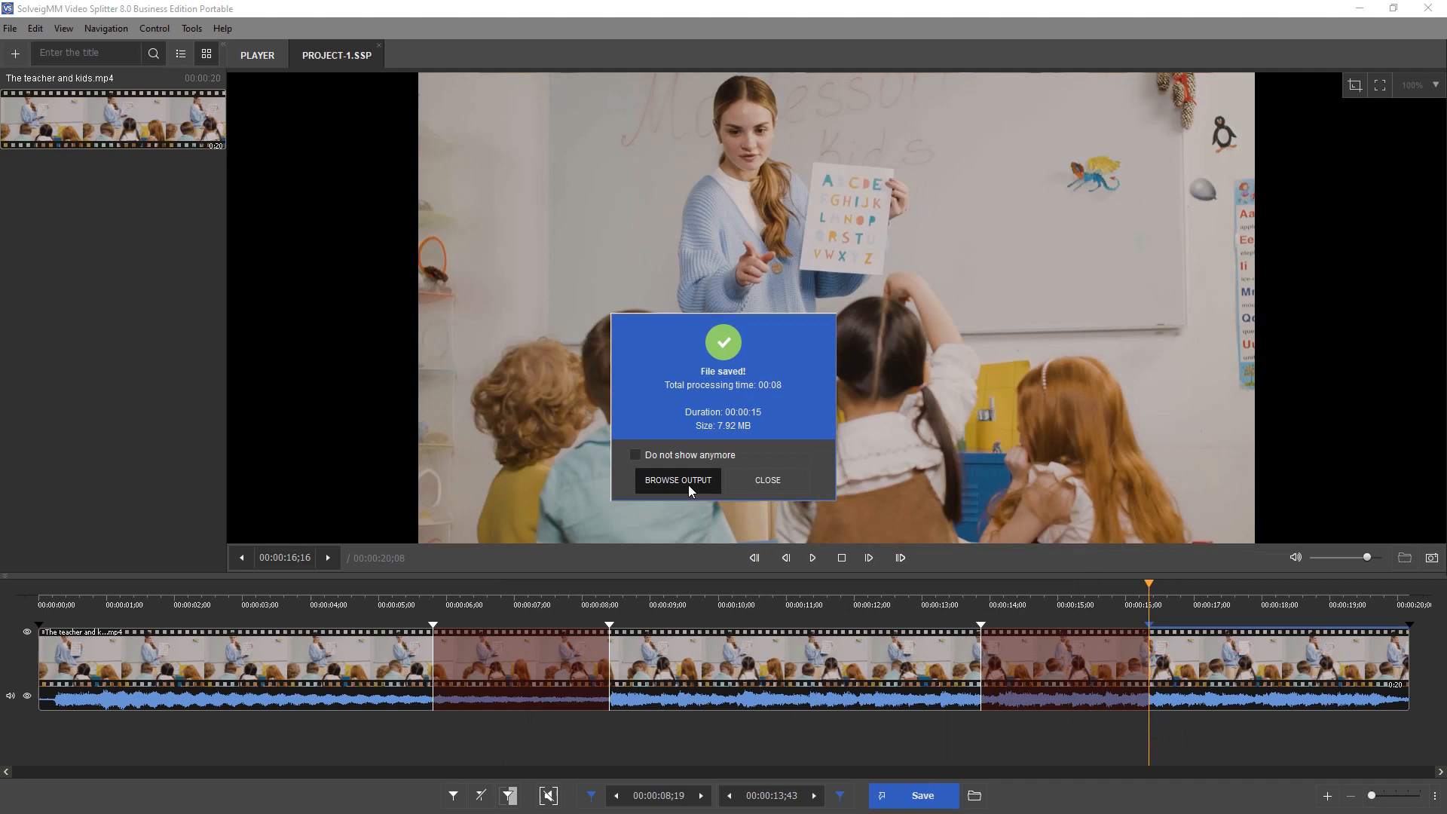
Browse the output to confirm the 15-second MP4 in the out folder, then minimize Explorer
{"action": "left_click", "coordinate": [677, 479]}
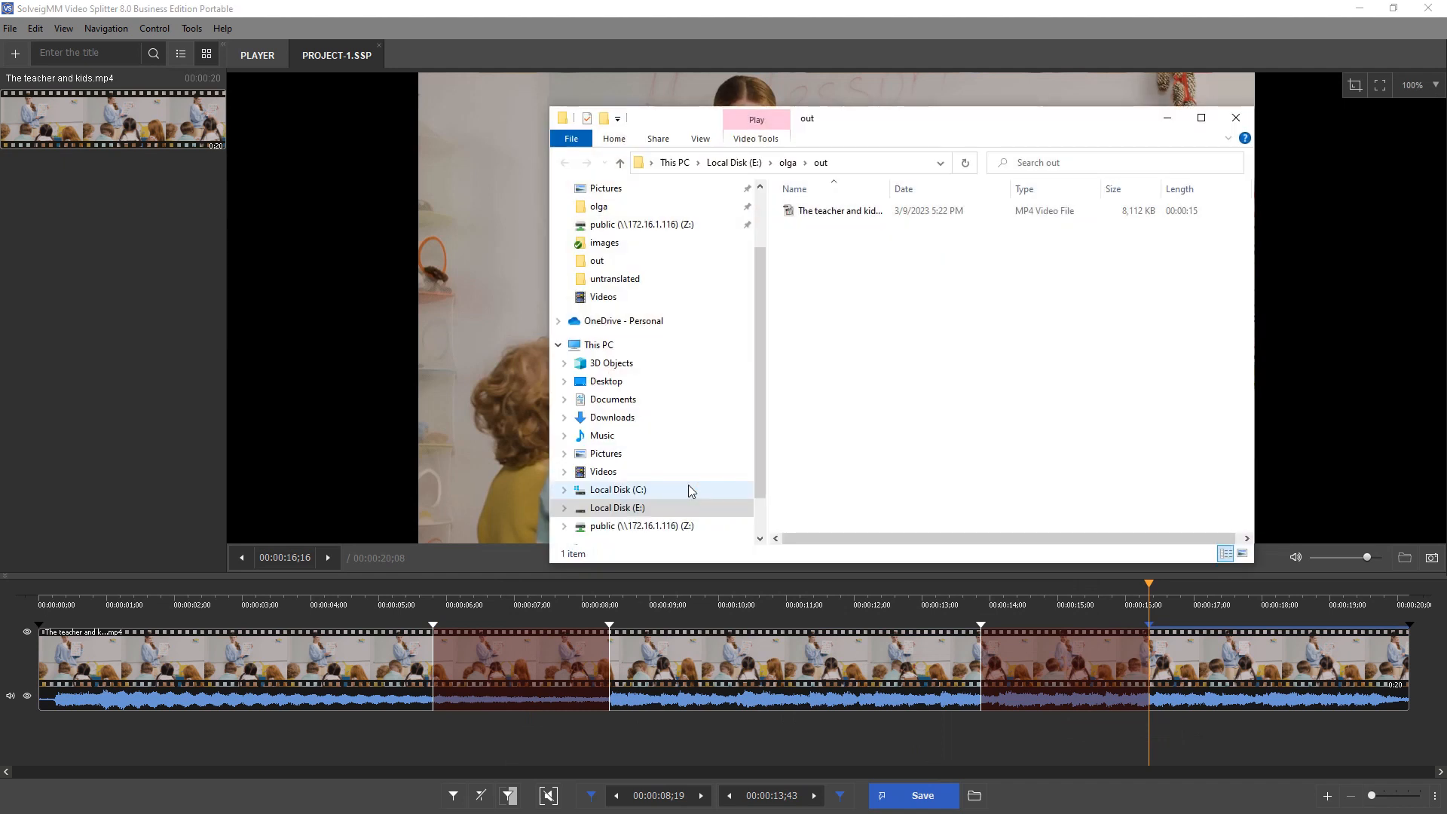
{"action": "left_click", "coordinate": [838, 212]}
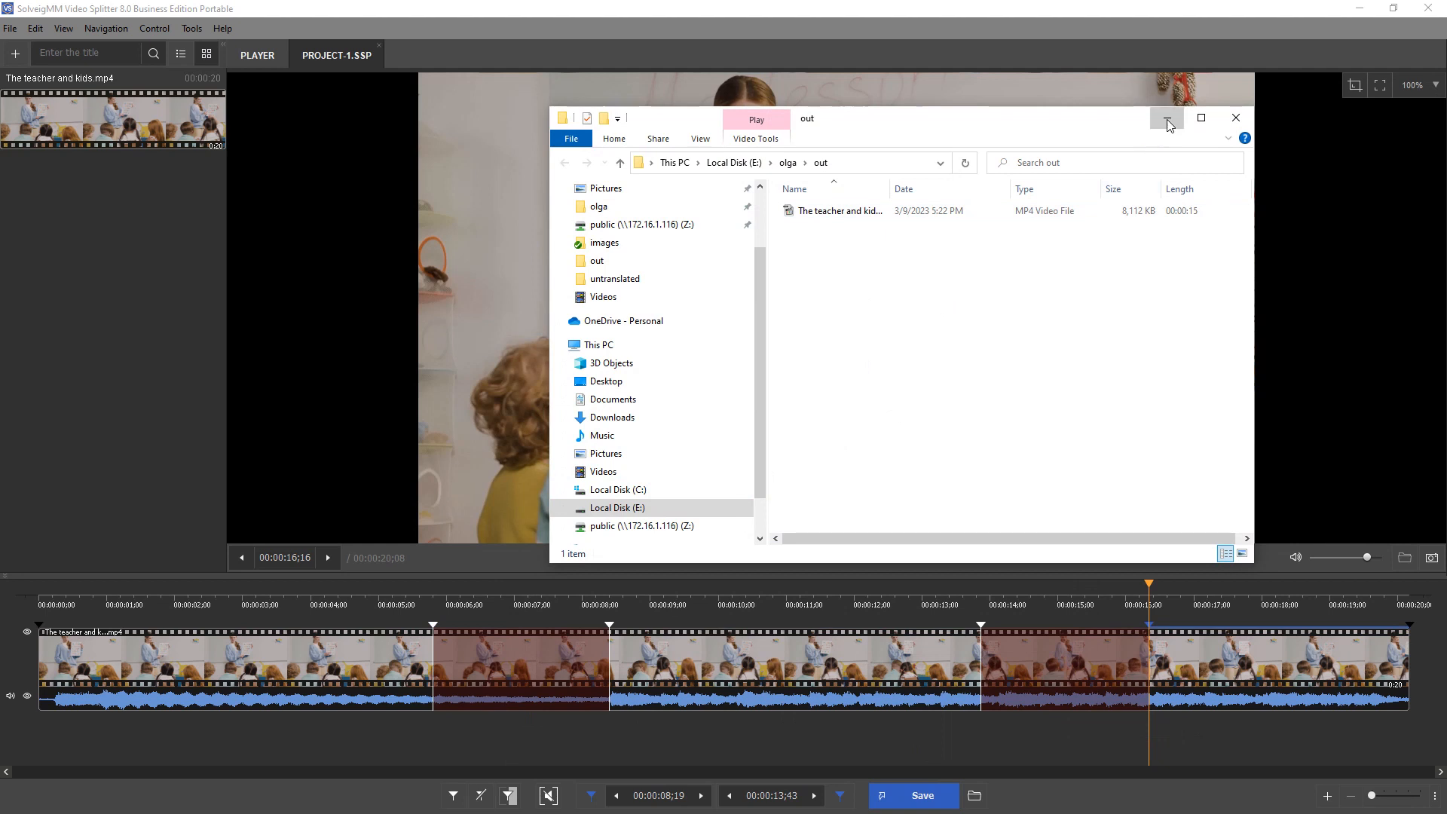
{"action": "left_click", "coordinate": [1235, 118]}
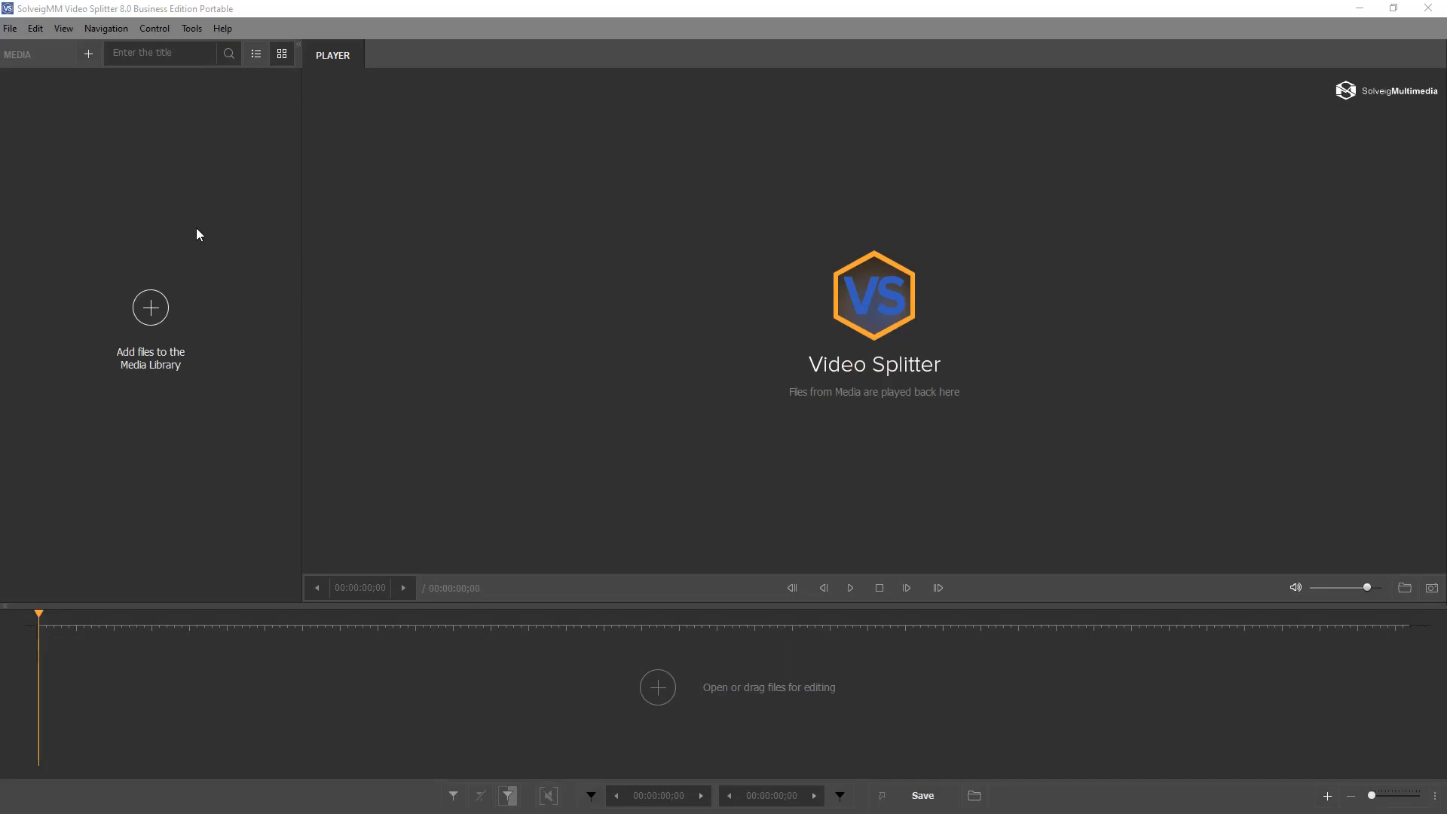
Add the Chapter 1 and Chapter 2 MP4s to the Join Manager list via Tools
{"action": "left_click", "coordinate": [191, 27]}
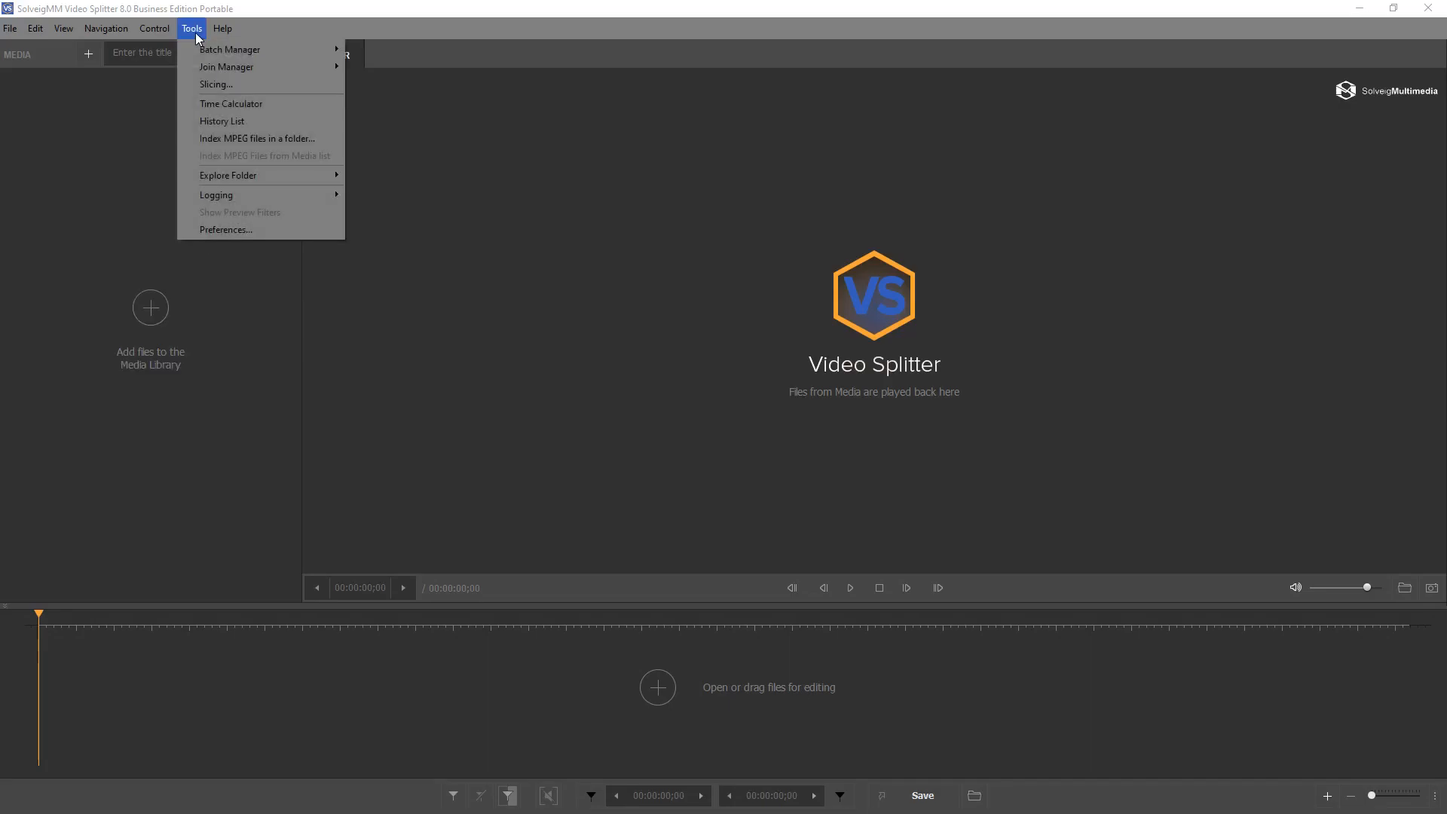
{"action": "mouse_move", "coordinate": [226, 66]}
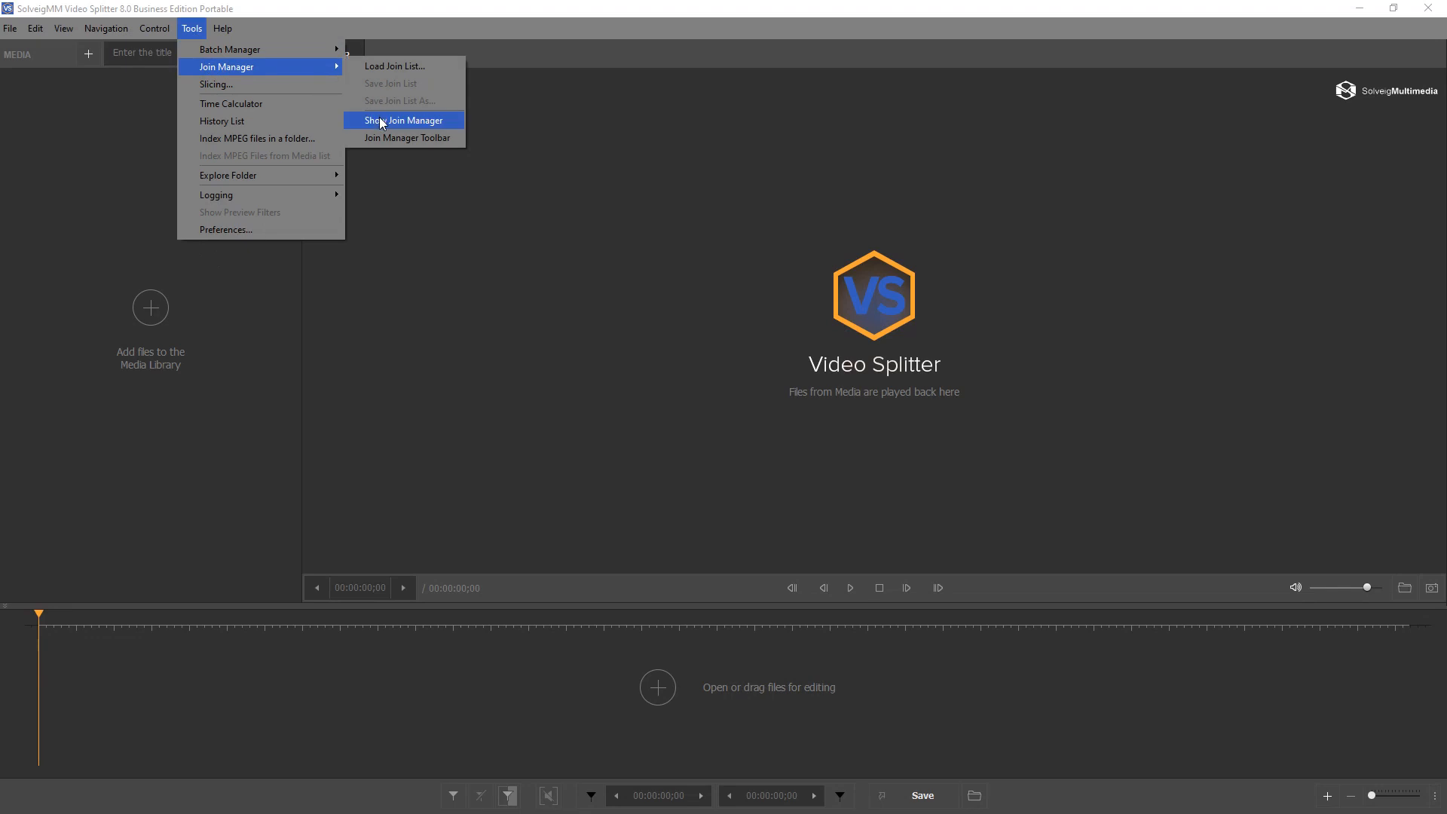
{"action": "left_click", "coordinate": [403, 121]}
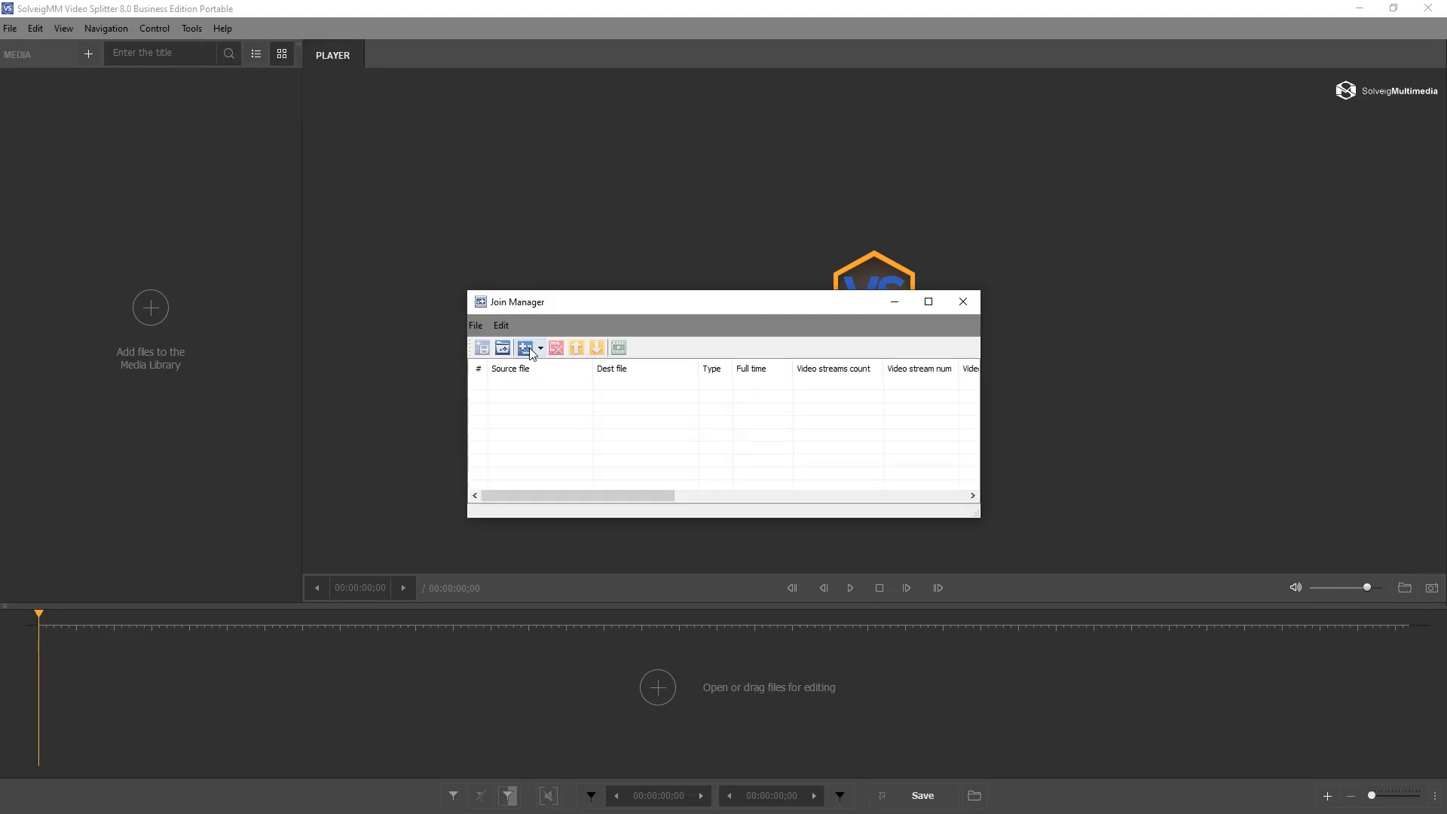
{"action": "left_click", "coordinate": [525, 348]}
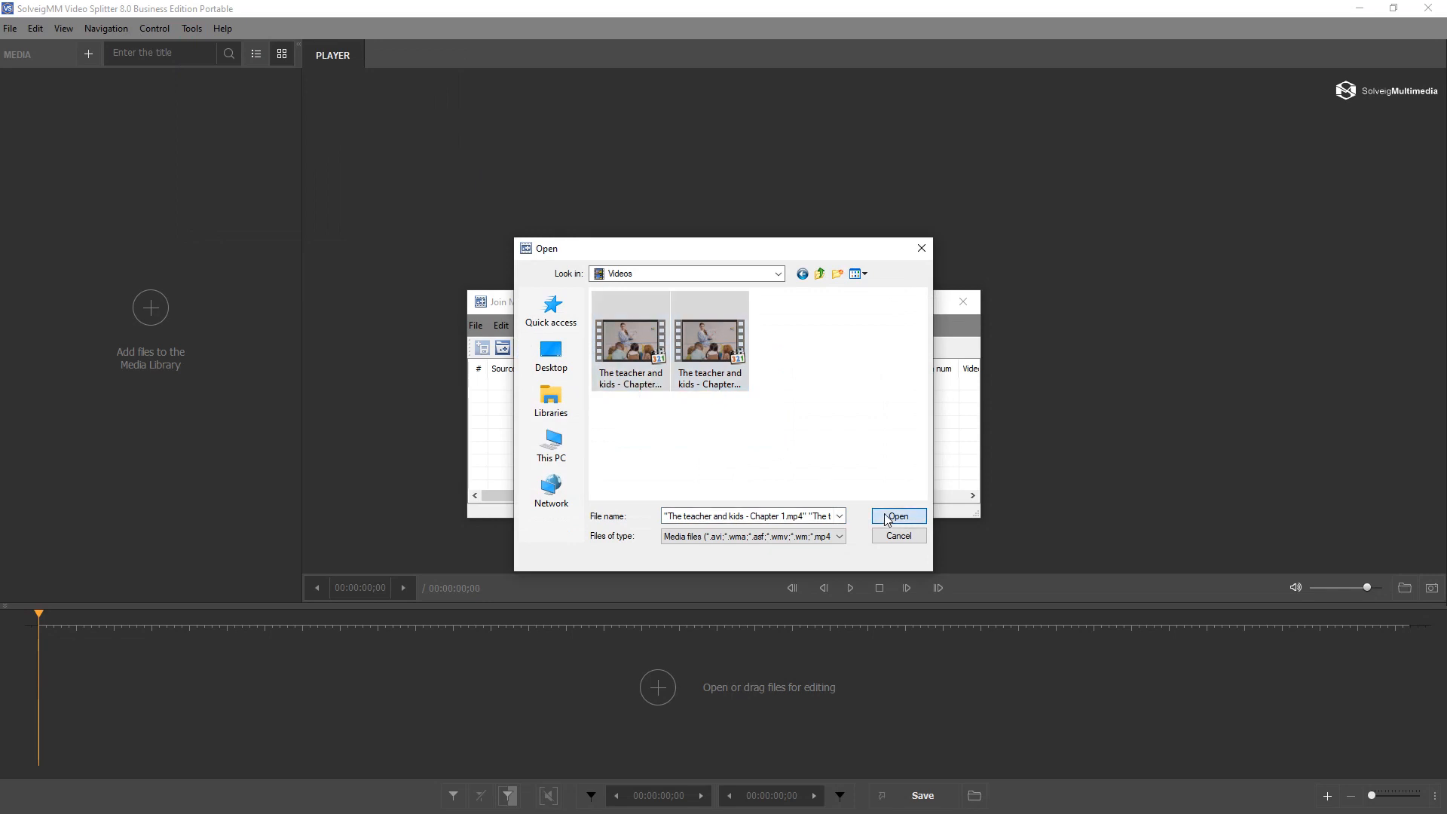
{"action": "left_click", "coordinate": [895, 516]}
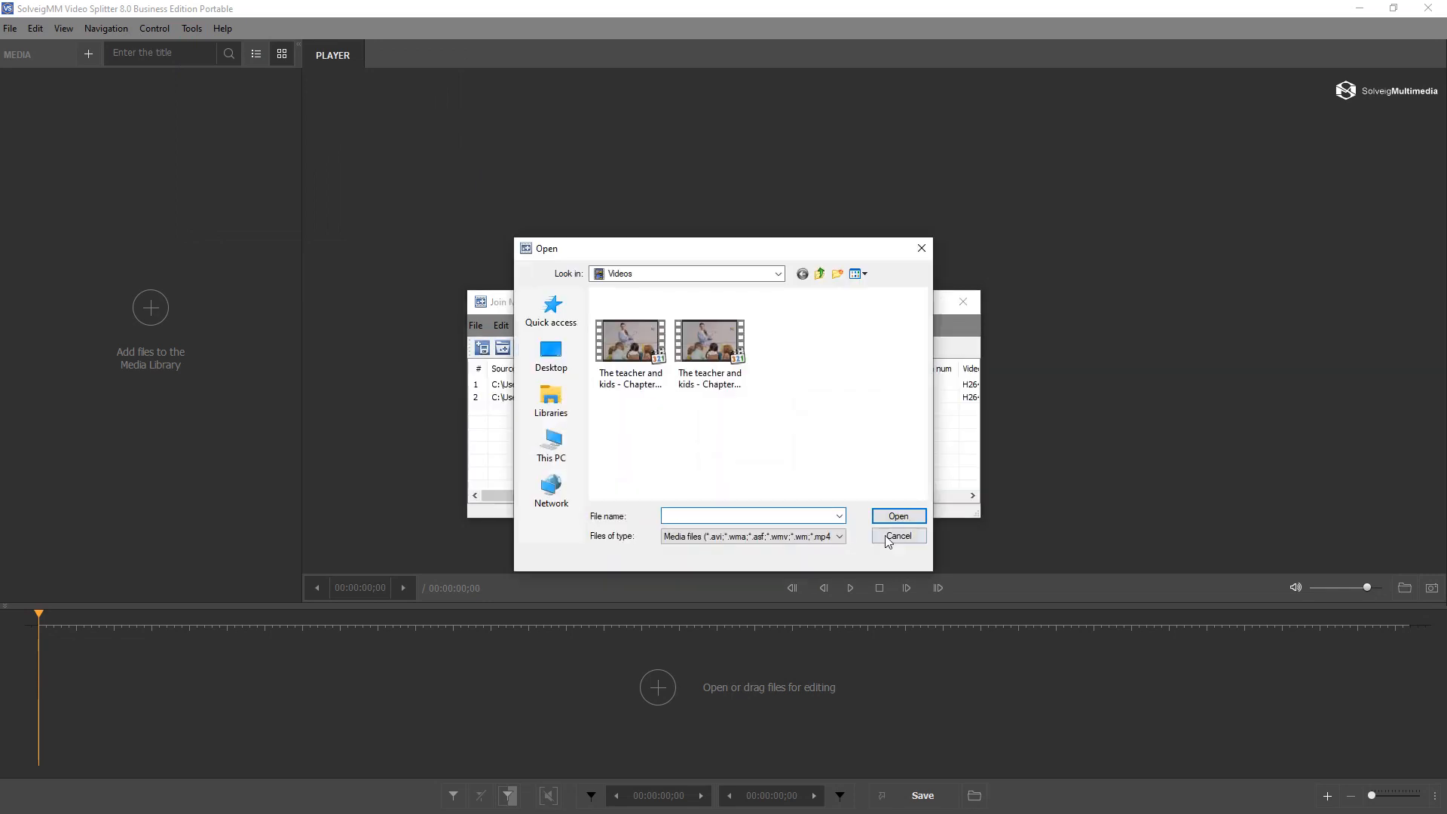
{"action": "left_click", "coordinate": [895, 536]}
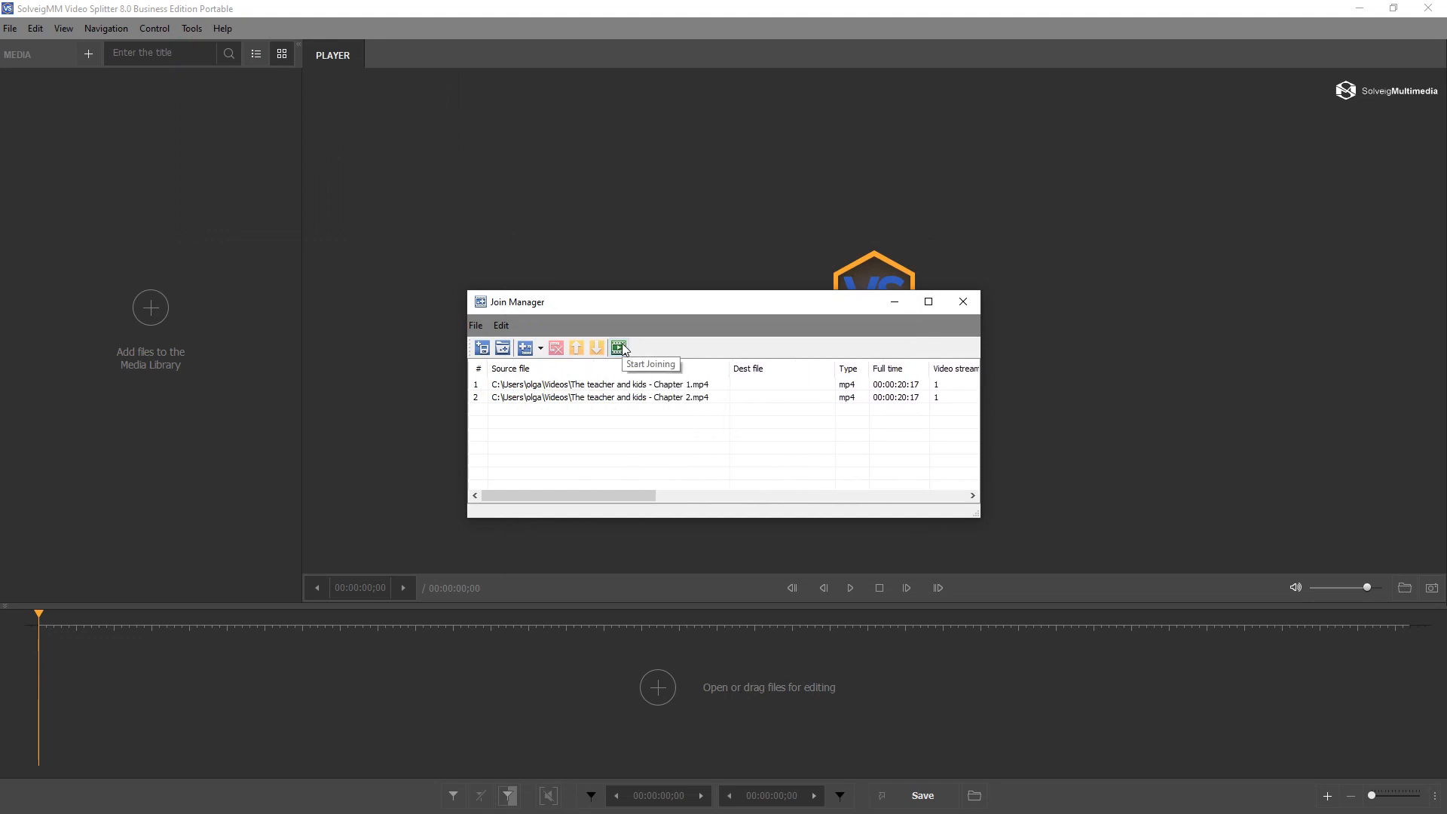
Join the chapters into 'The teacher and kids - Chapter 1_Joined.mp4' in out and browse to it
{"action": "left_click", "coordinate": [620, 348]}
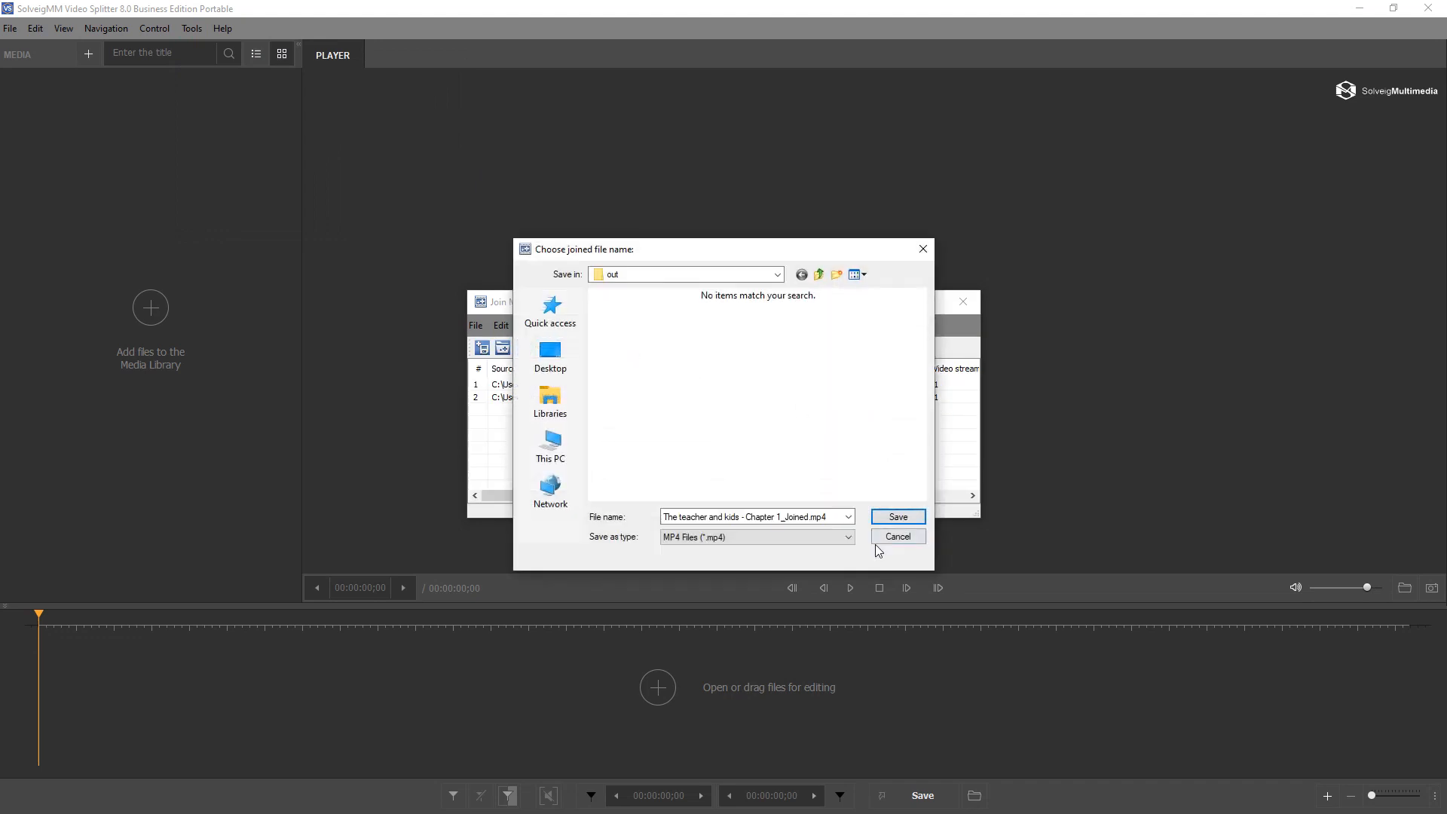
{"action": "left_click", "coordinate": [896, 515]}
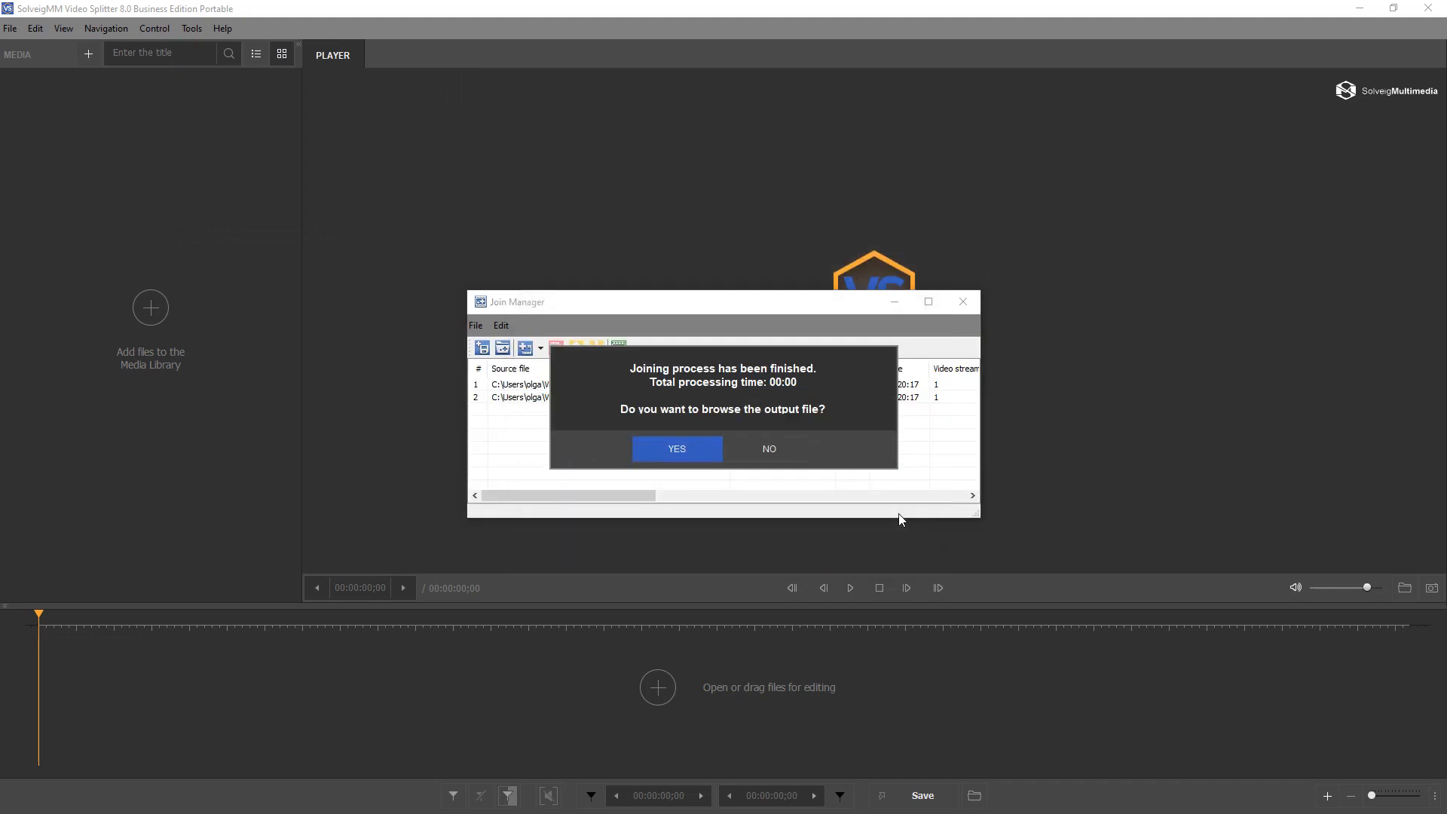
{"action": "left_click", "coordinate": [675, 449]}
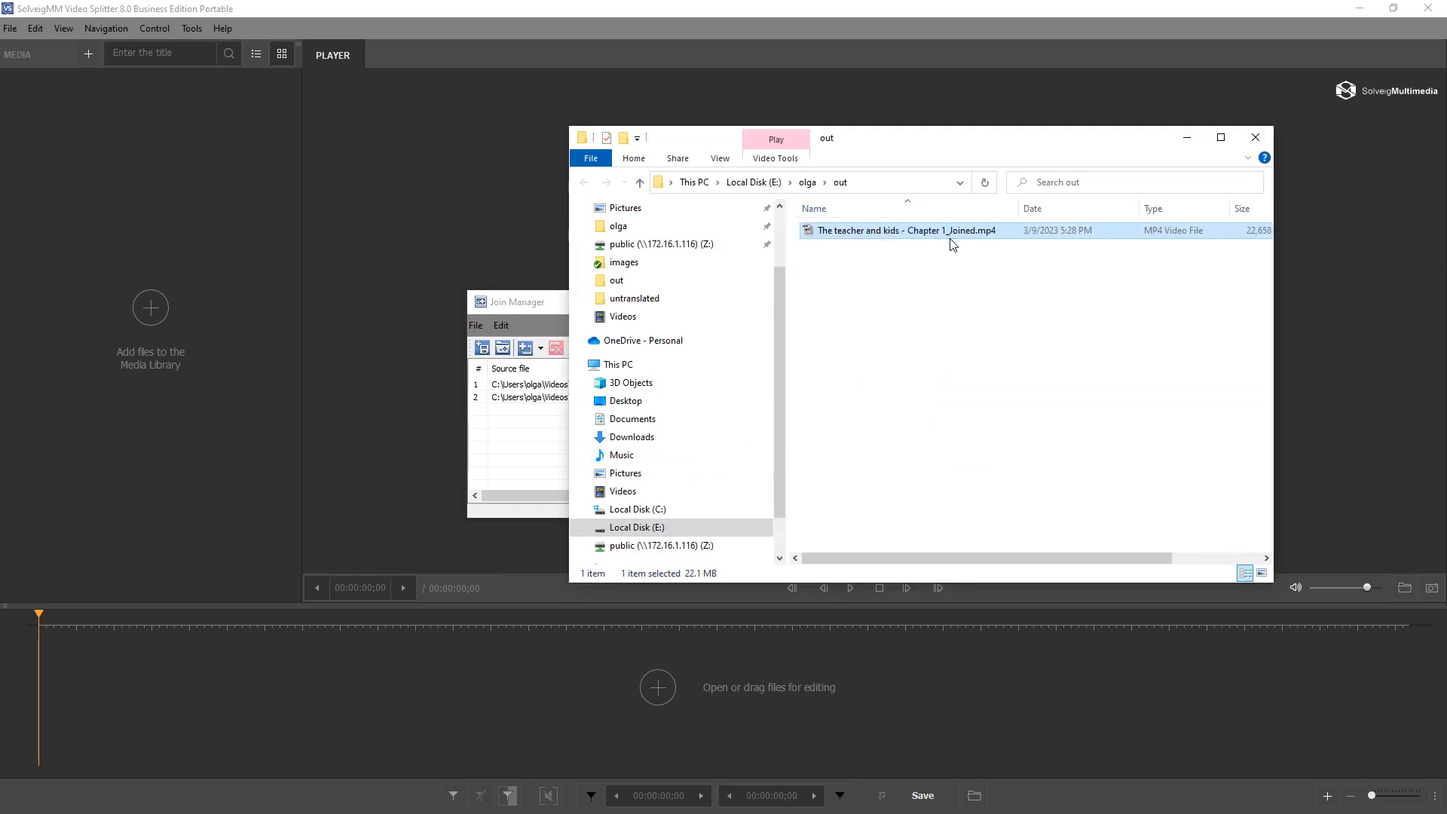
Close the out folder window and the Join Manager
{"action": "left_click", "coordinate": [1255, 137]}
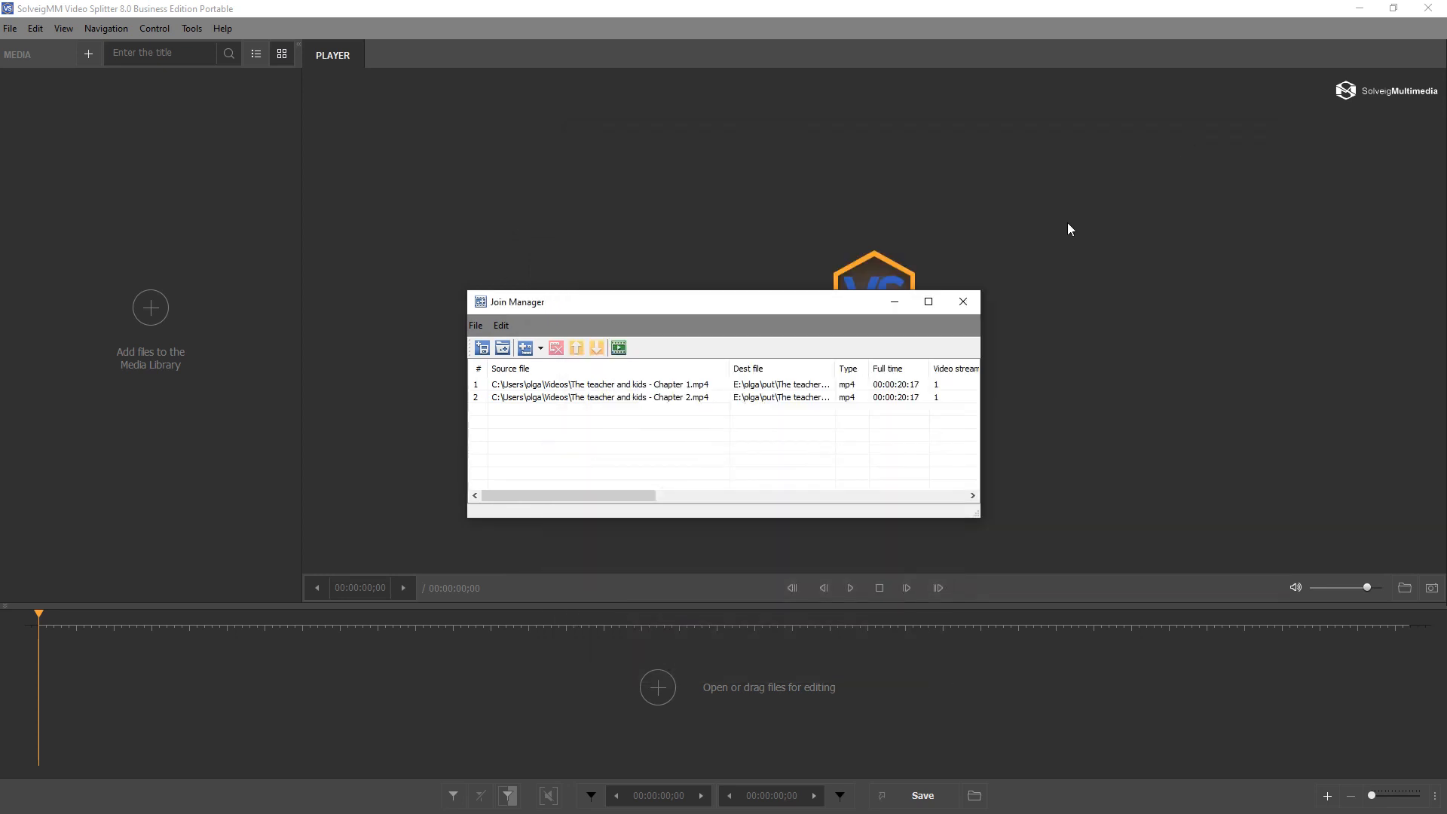
{"action": "left_click", "coordinate": [963, 302]}
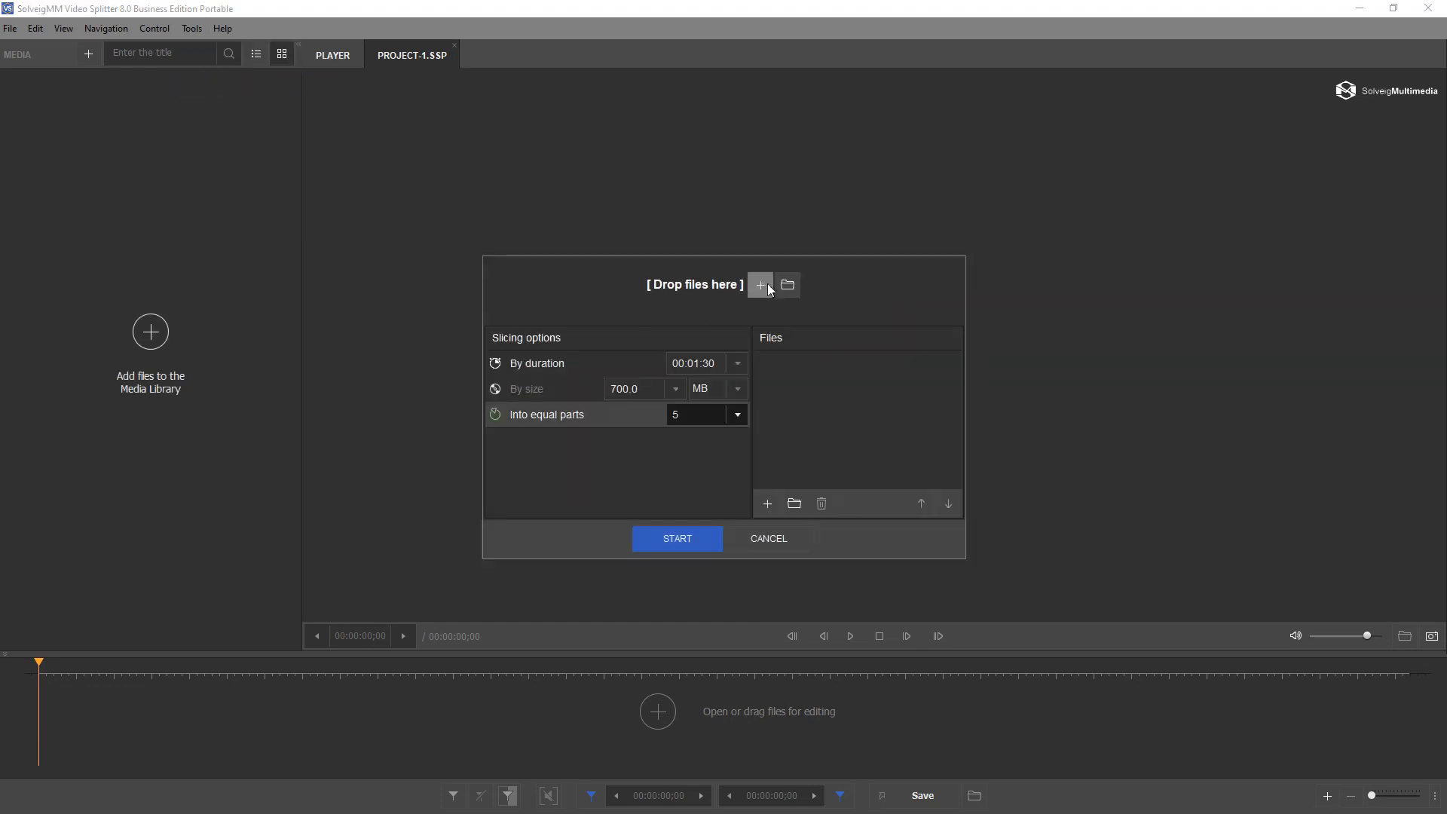
Slice Chapter 1.mp4 into 3 equal parts saved as numbered MP4s in out
{"action": "left_click", "coordinate": [760, 285]}
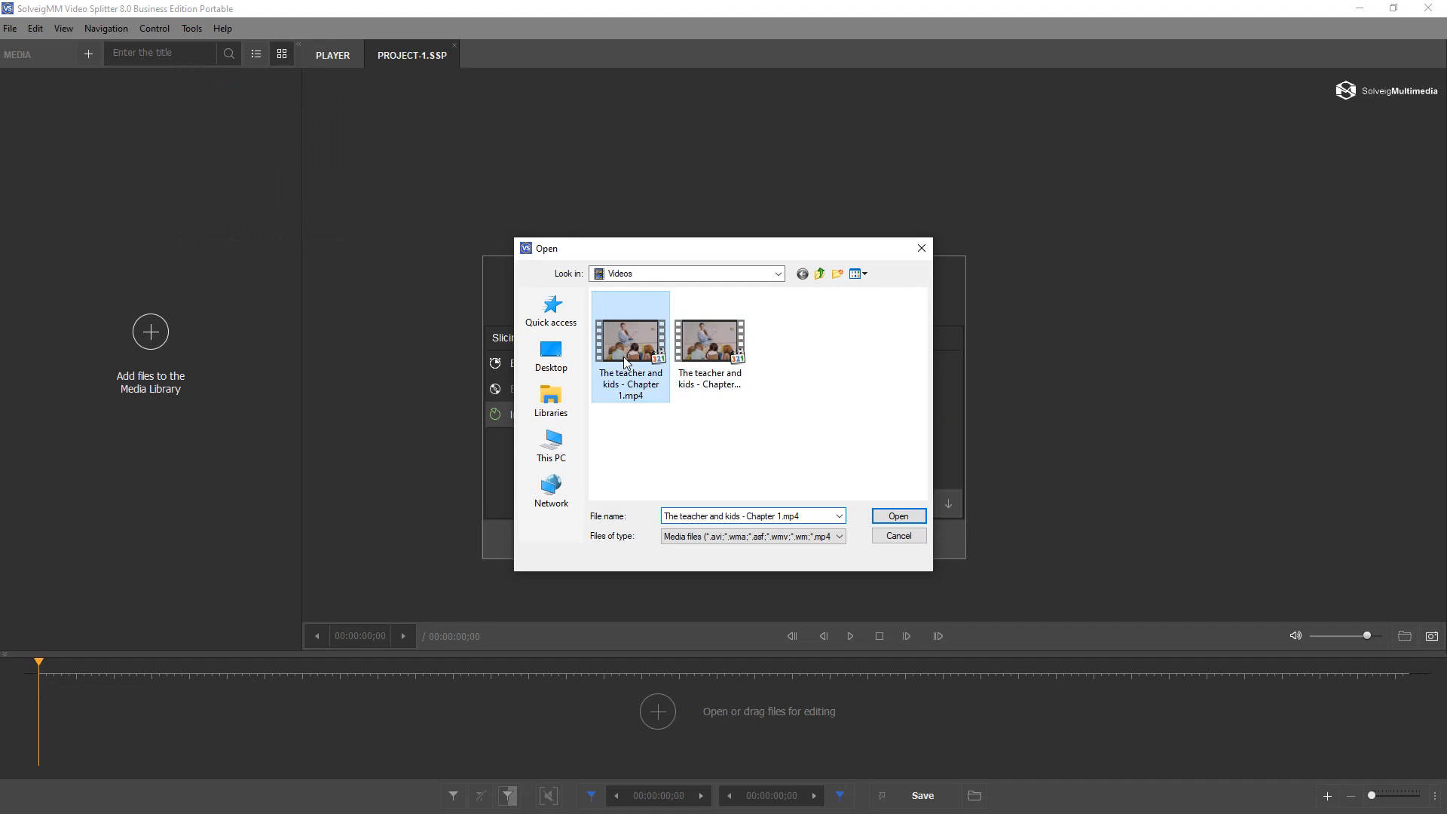
{"action": "left_click", "coordinate": [896, 516]}
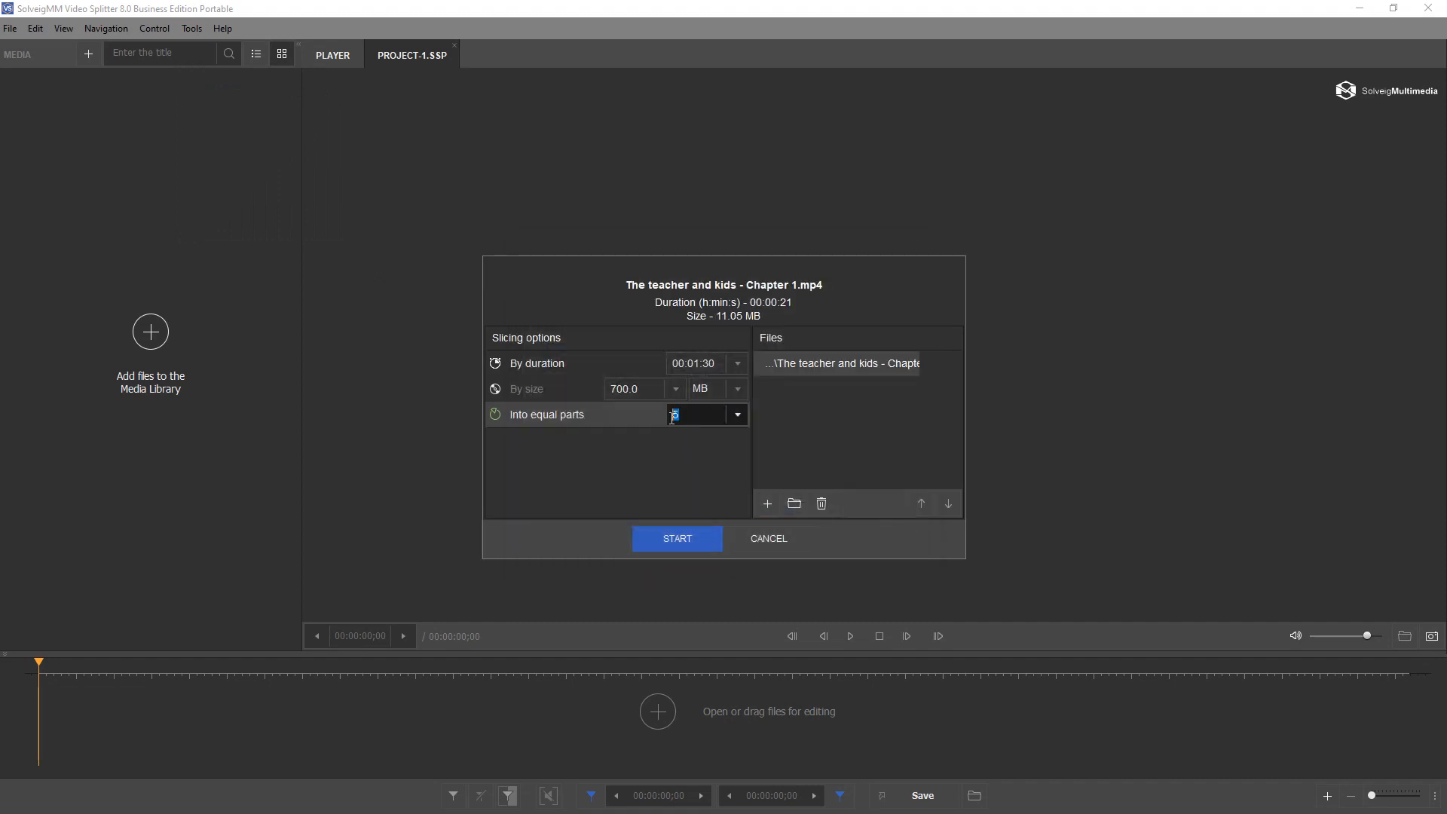
{"action": "type", "text": "3"}
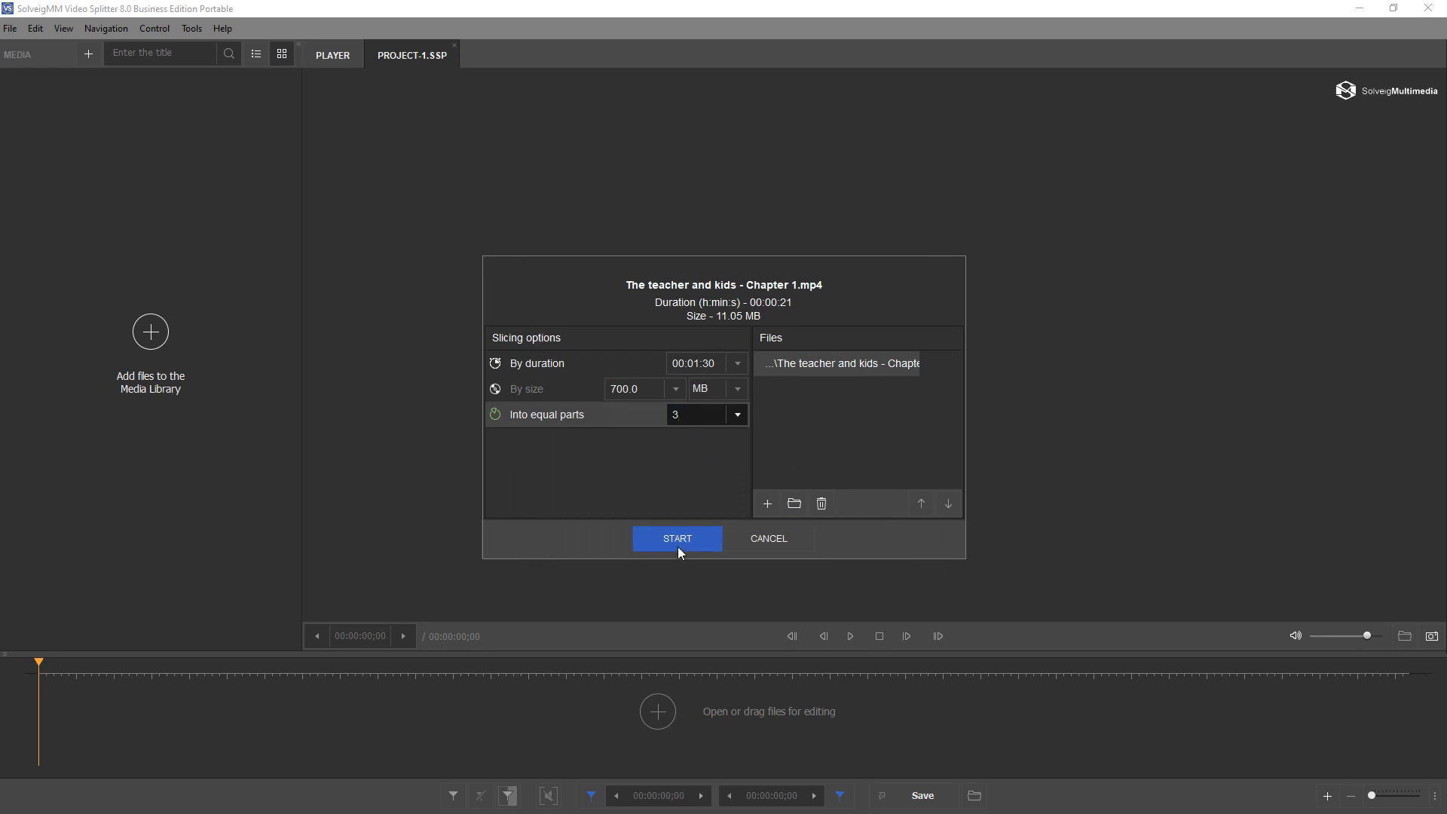
{"action": "left_click", "coordinate": [675, 539]}
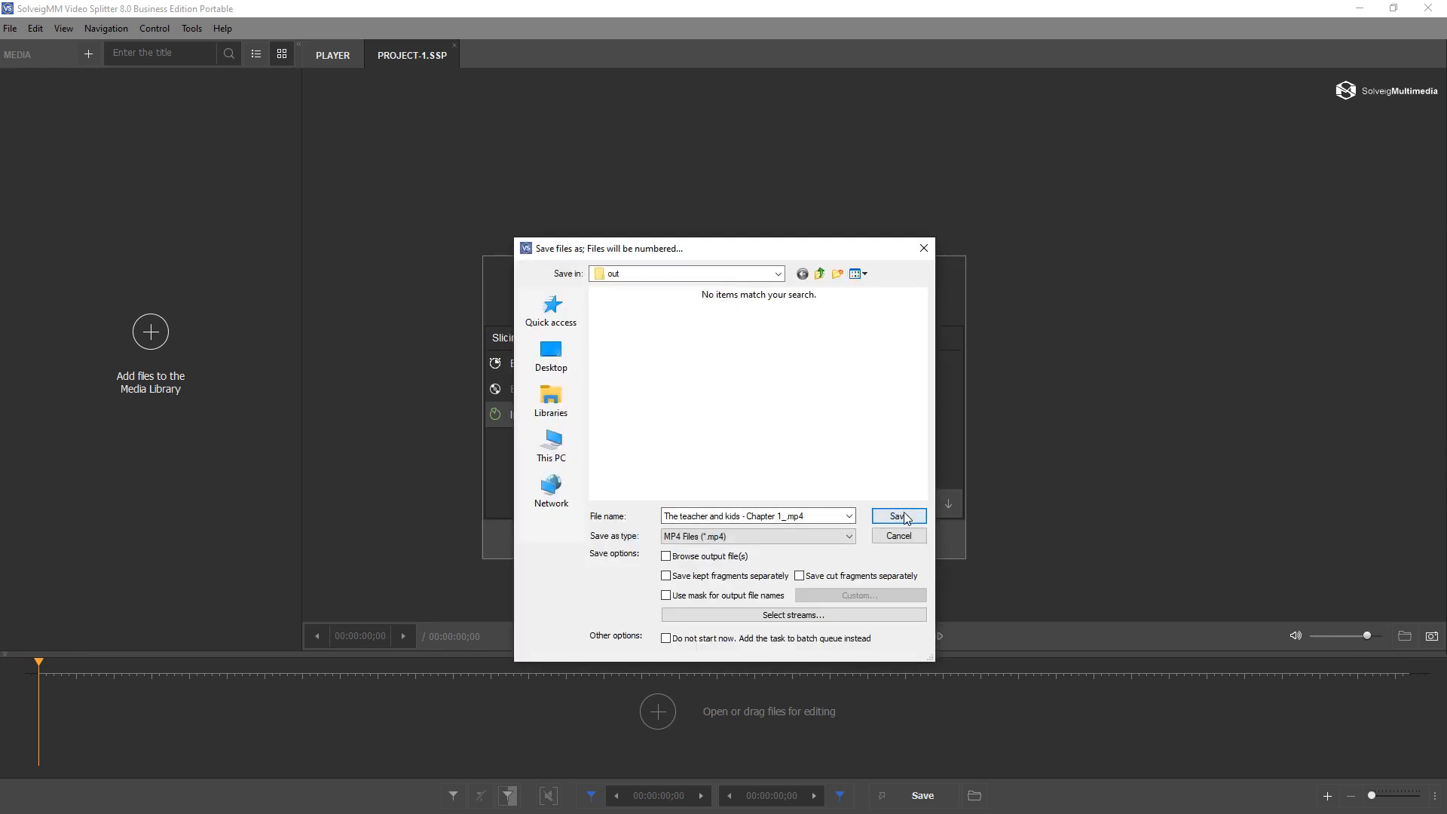
{"action": "left_click", "coordinate": [896, 515]}
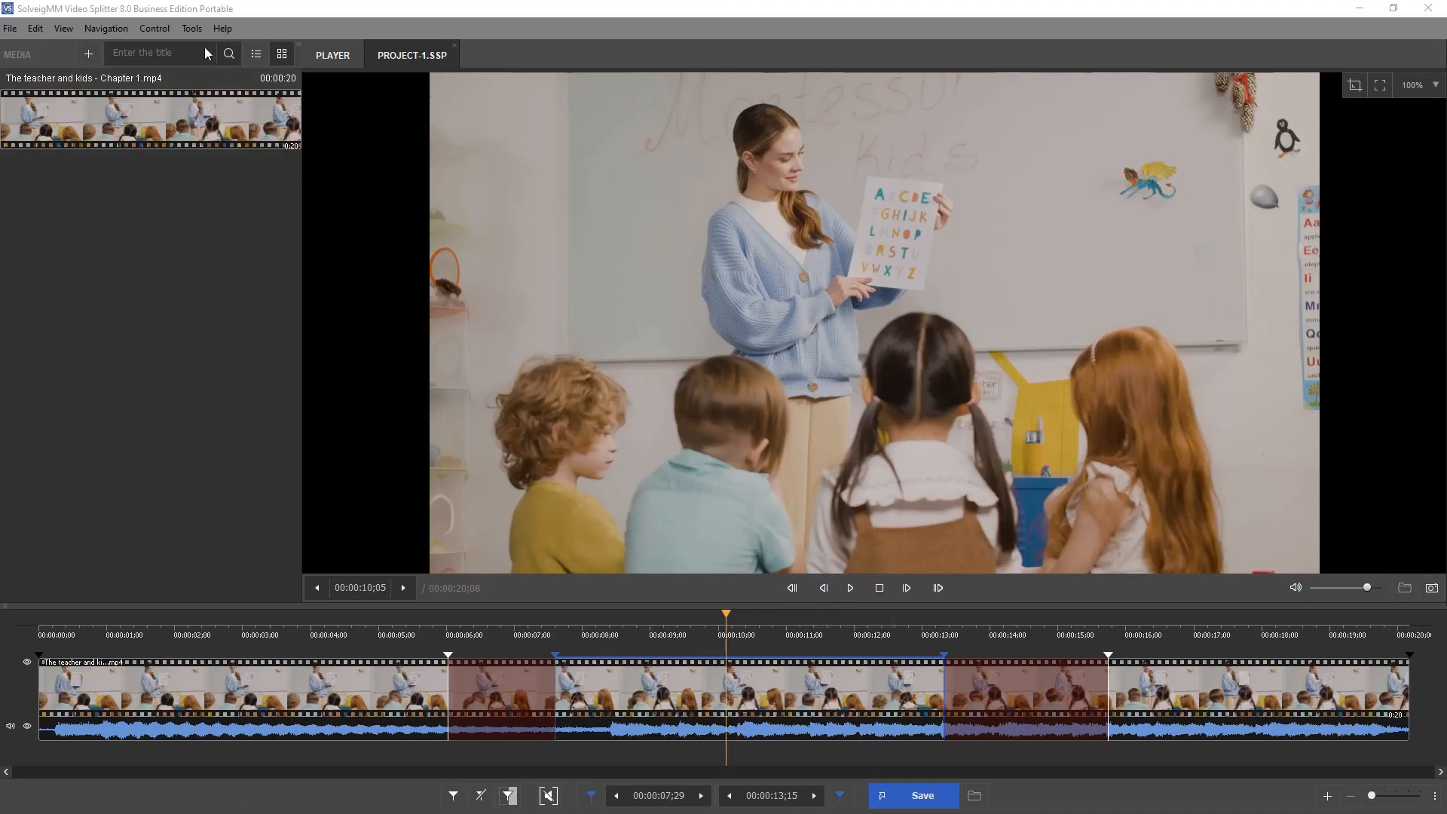
Set the Preferences View theme to Light and apply it
{"action": "left_click", "coordinate": [192, 27]}
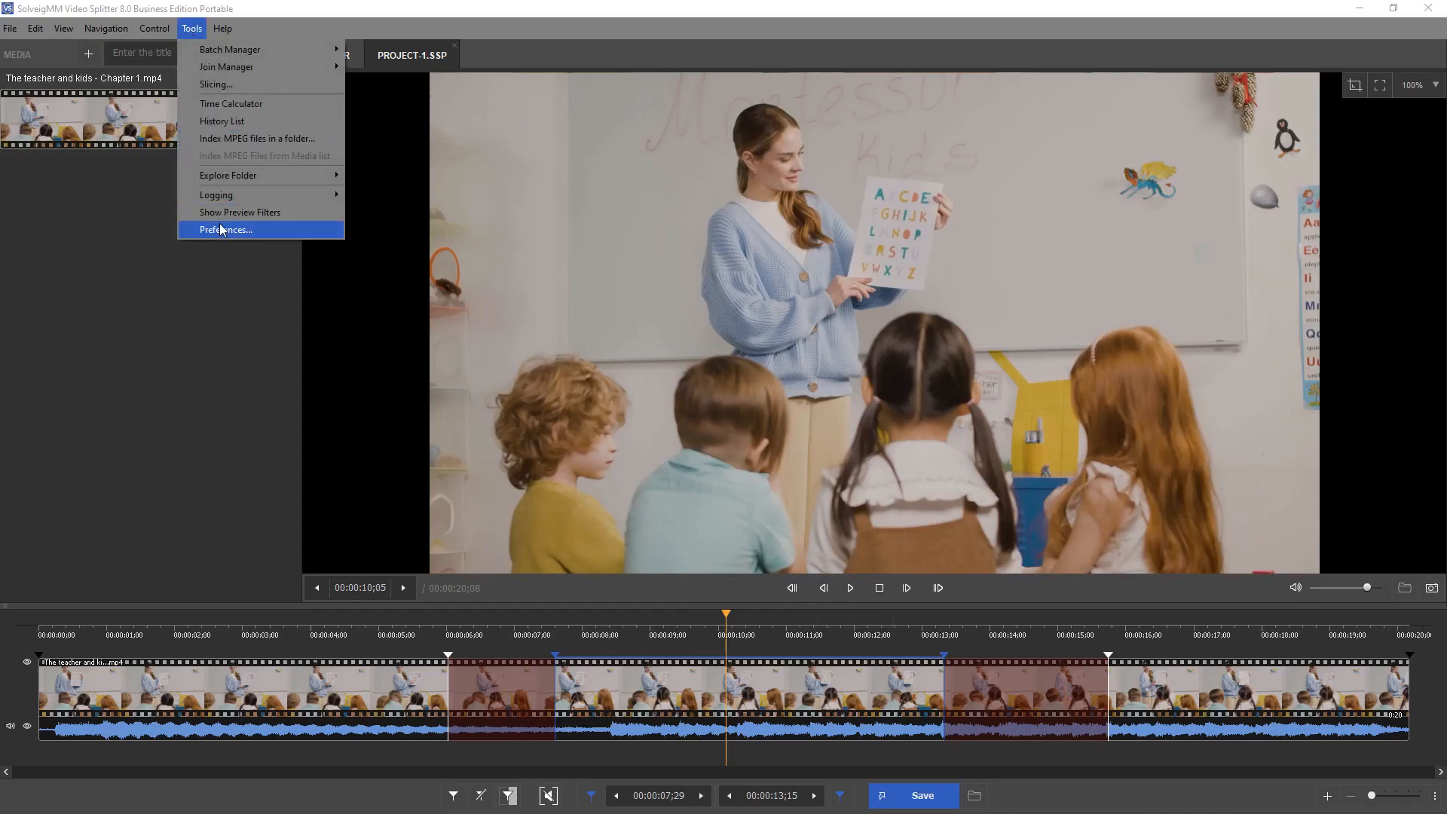
{"action": "left_click", "coordinate": [225, 229]}
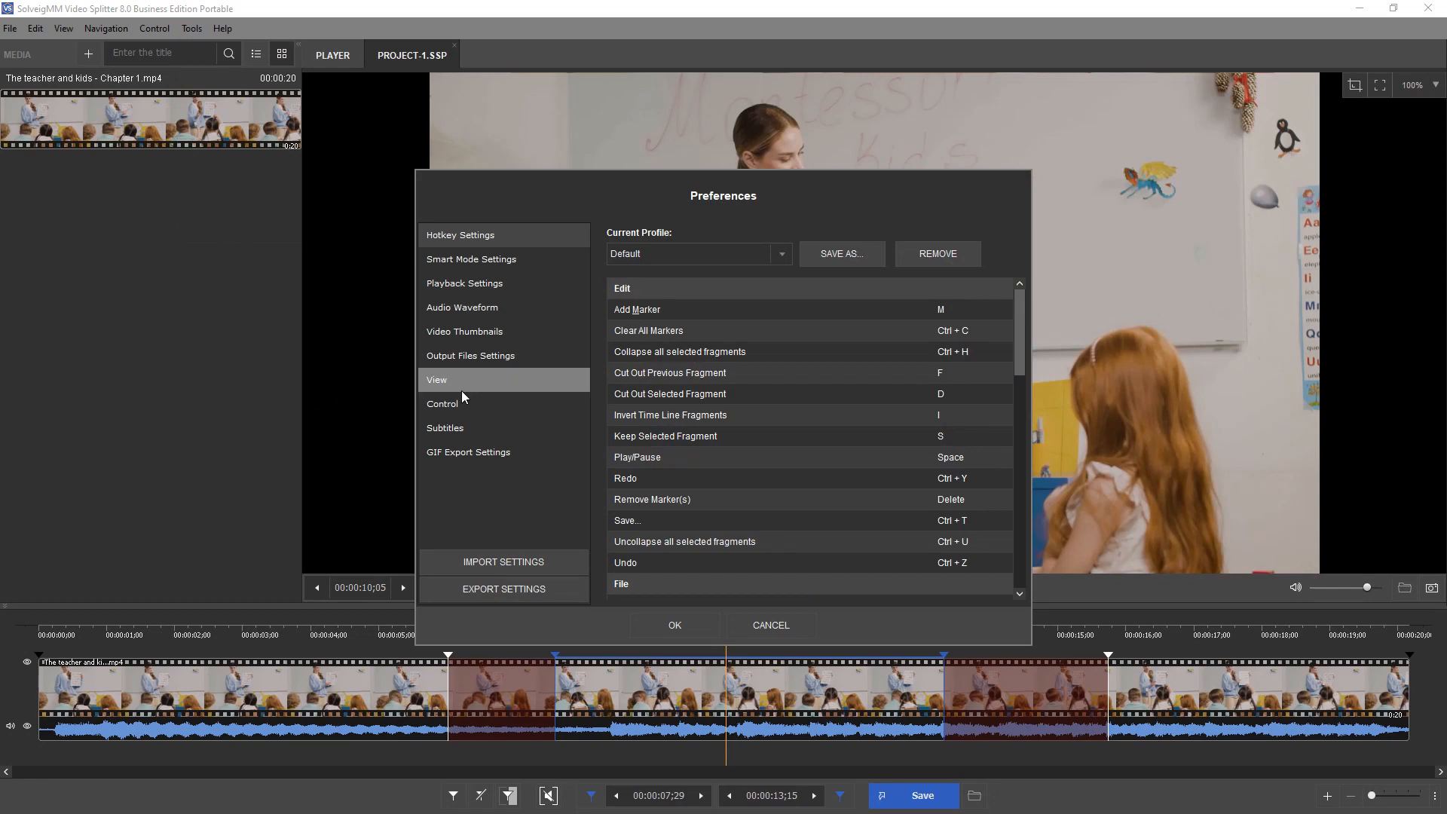
{"action": "left_click", "coordinate": [437, 380]}
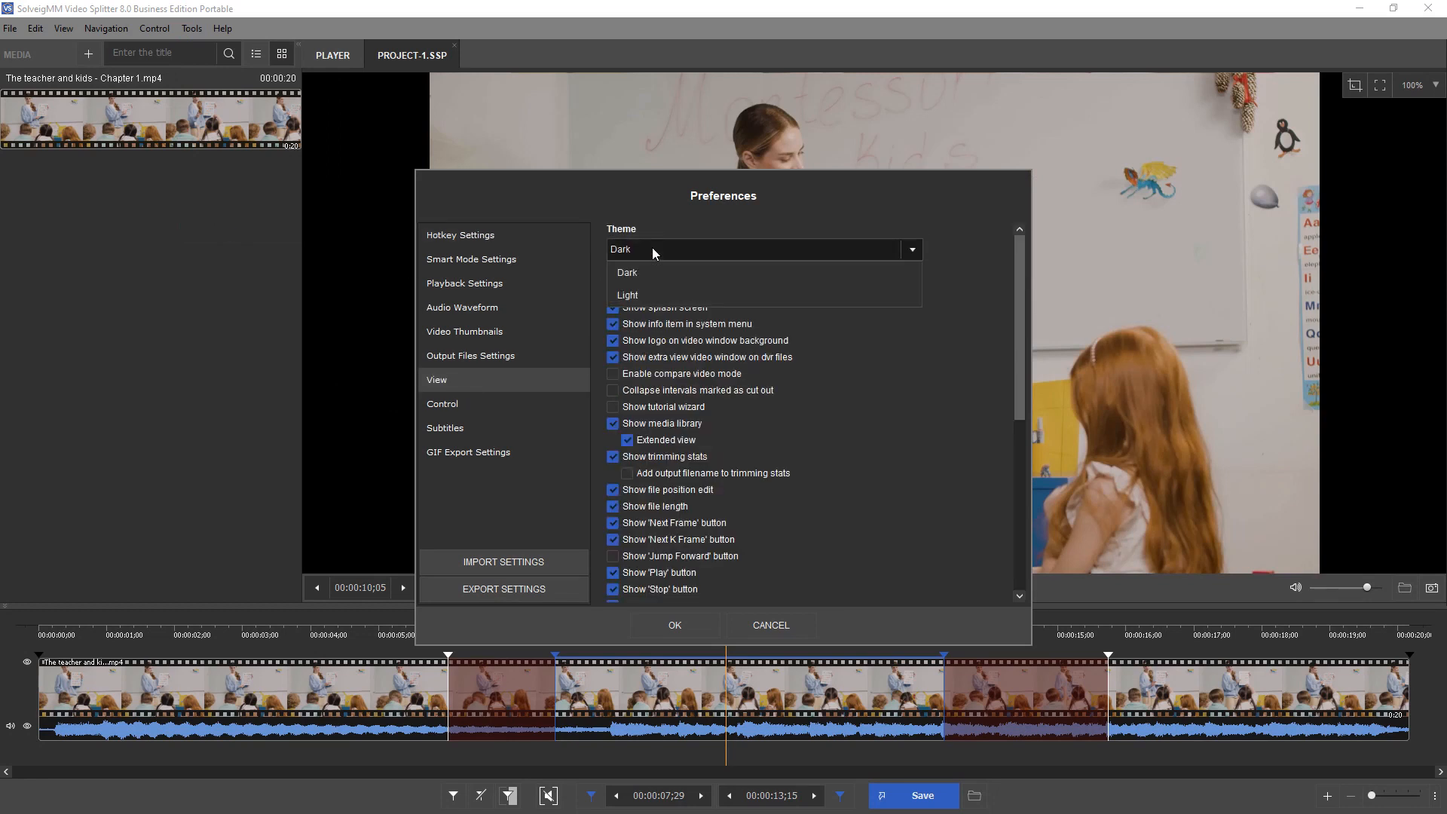
{"action": "left_click", "coordinate": [627, 294]}
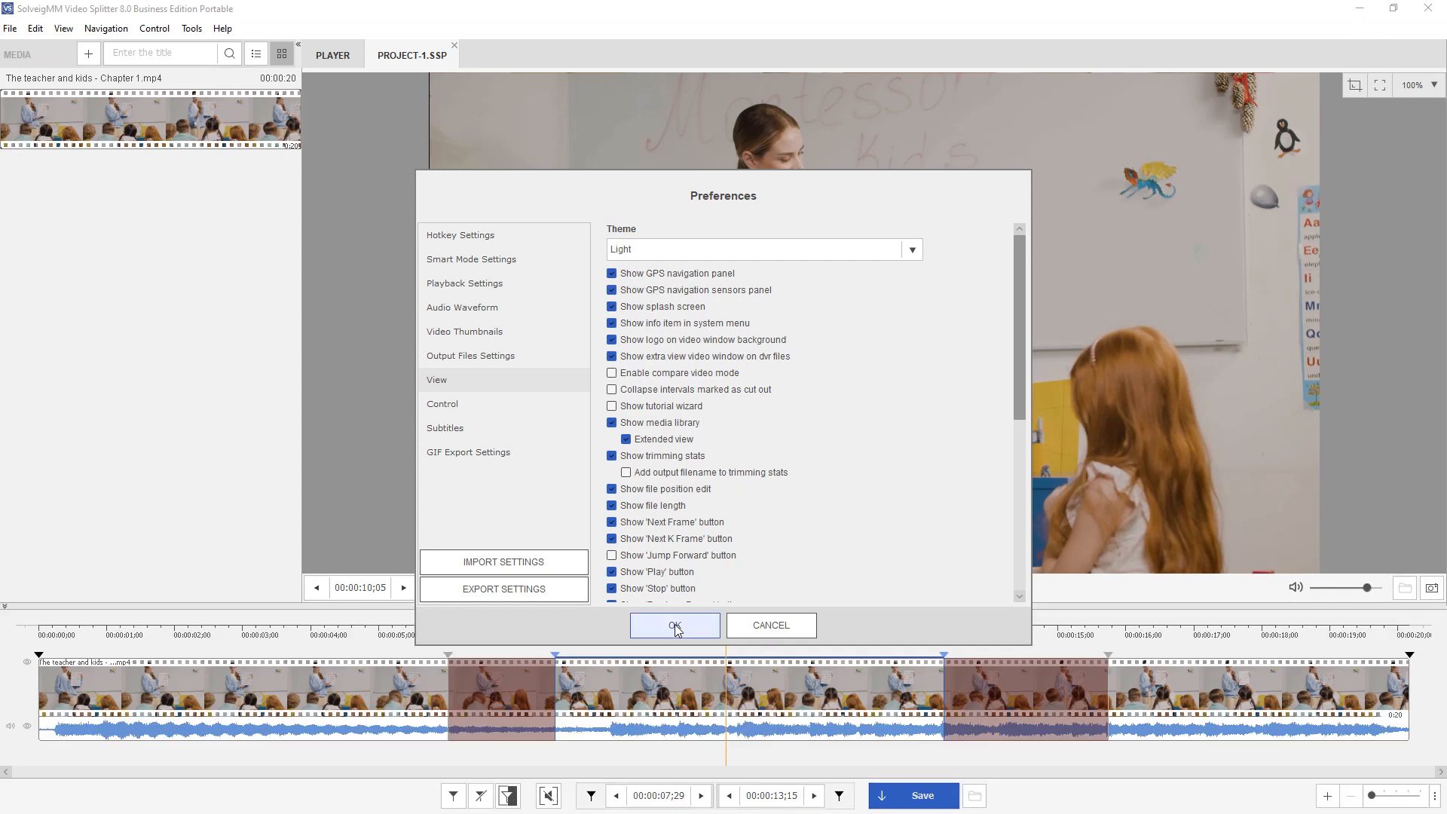
{"action": "left_click", "coordinate": [676, 624]}
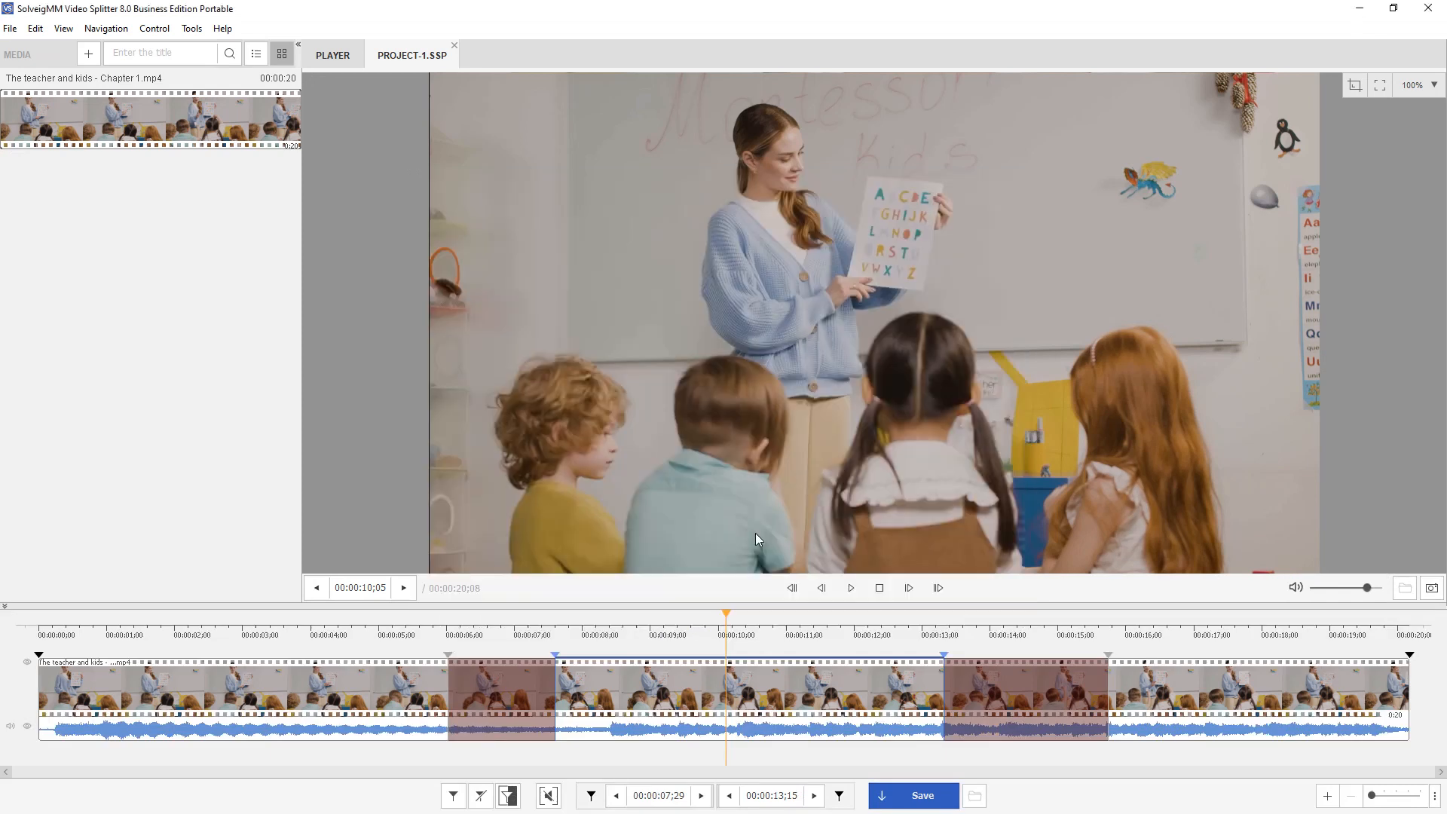
{"action": "mouse_move", "coordinate": [602, 574]}
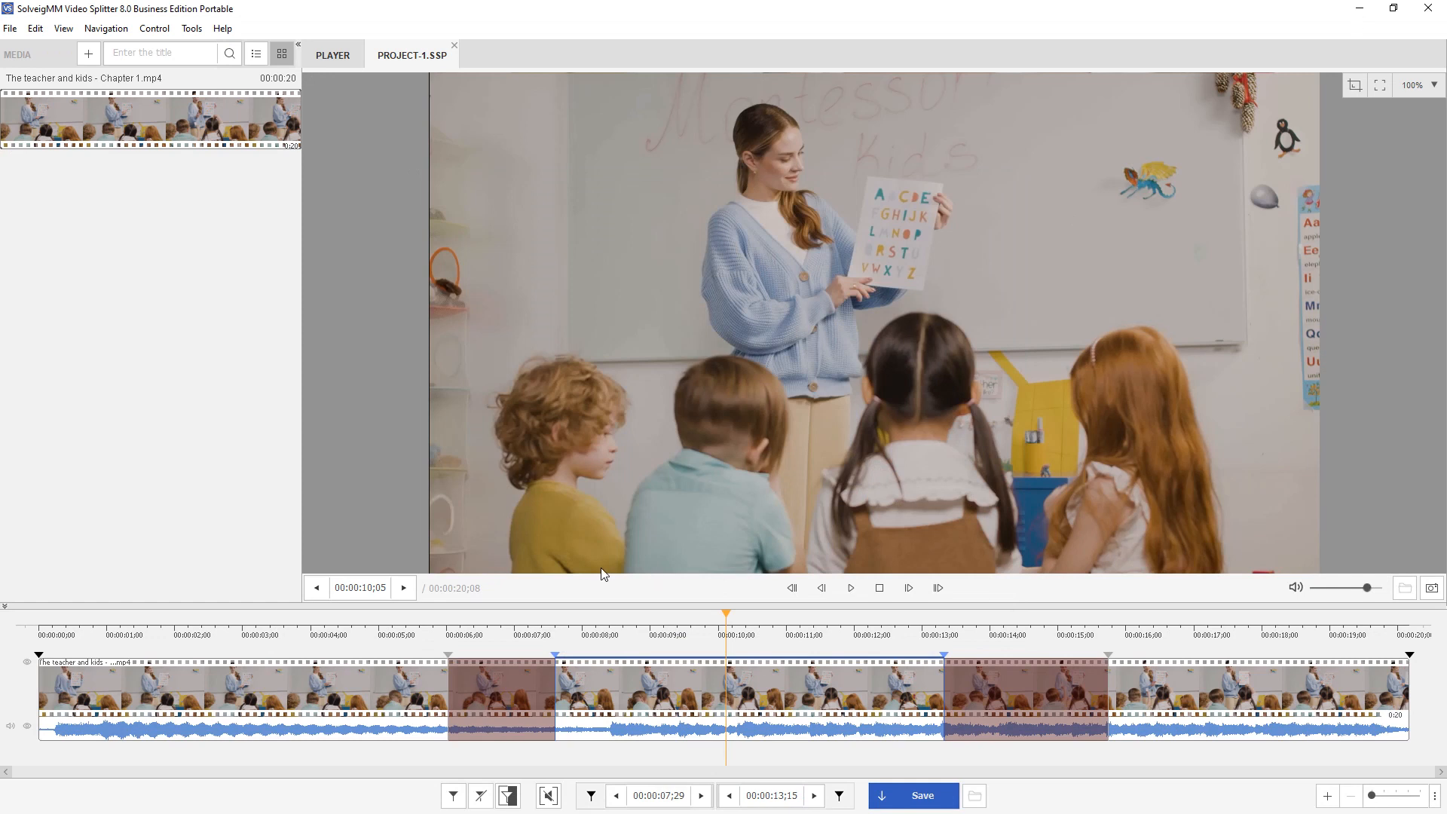
Set the interface theme back to Dark in Preferences and apply it
{"action": "left_click", "coordinate": [191, 27]}
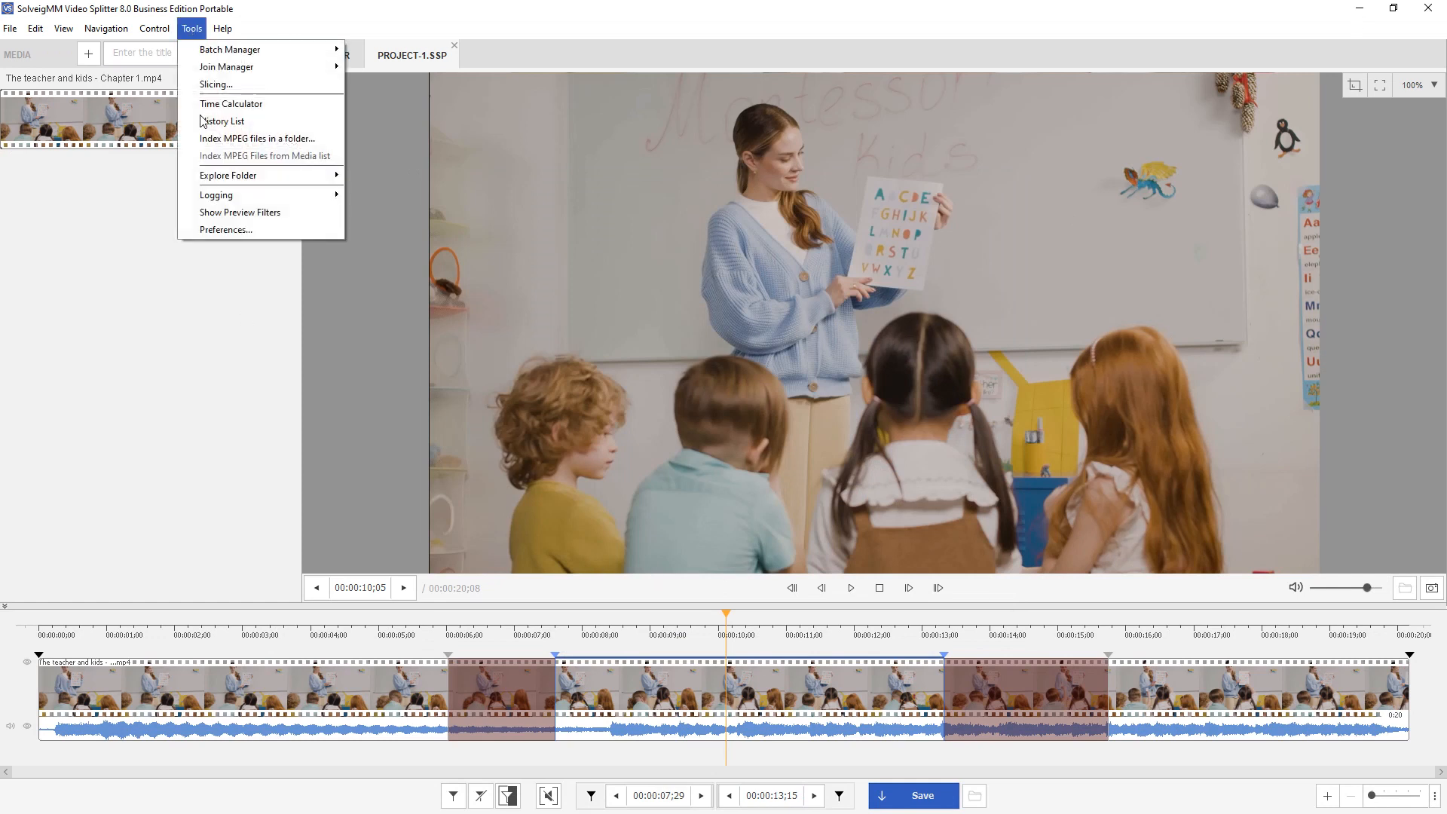
{"action": "left_click", "coordinate": [225, 229]}
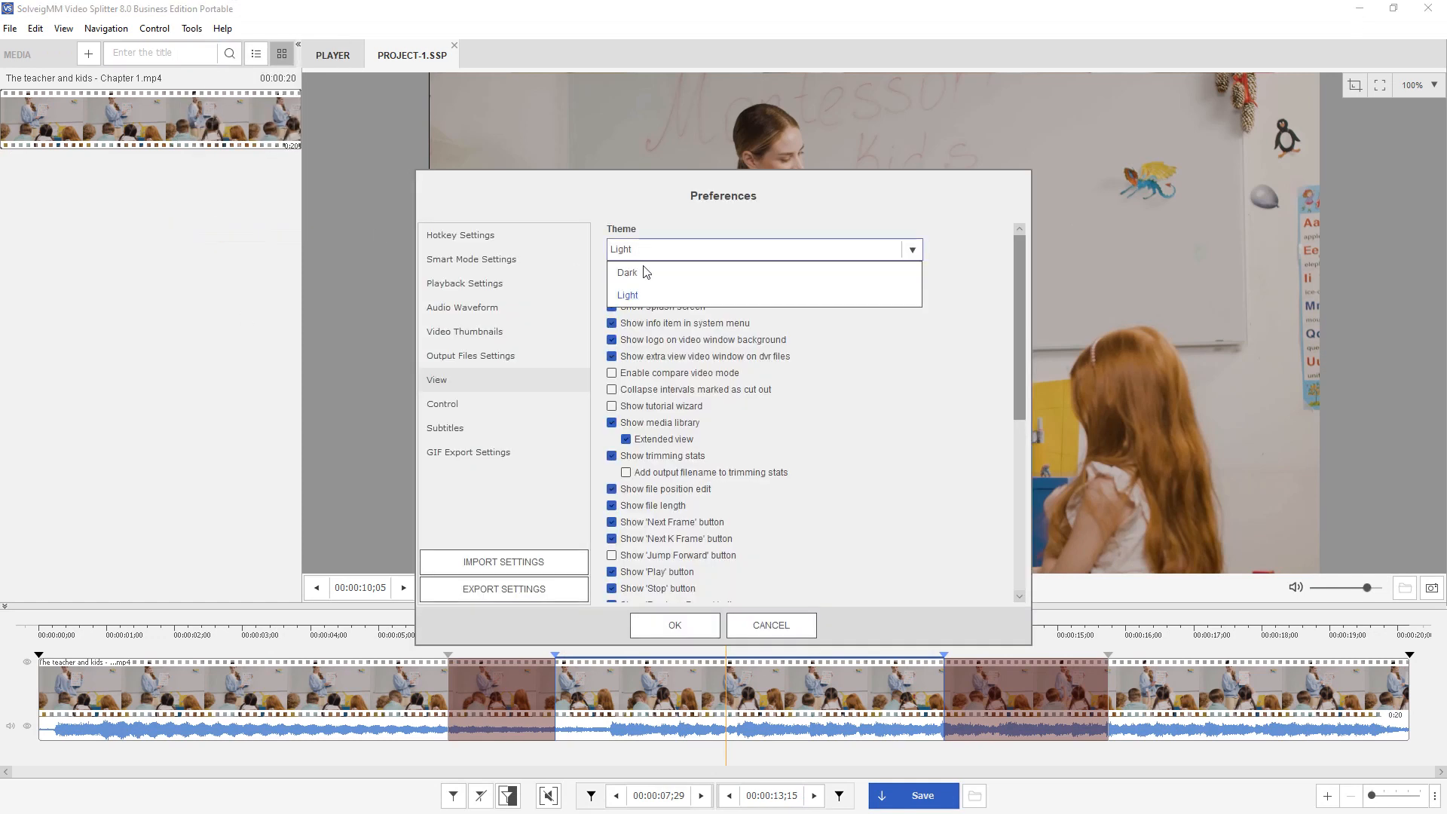
{"action": "left_click", "coordinate": [627, 273]}
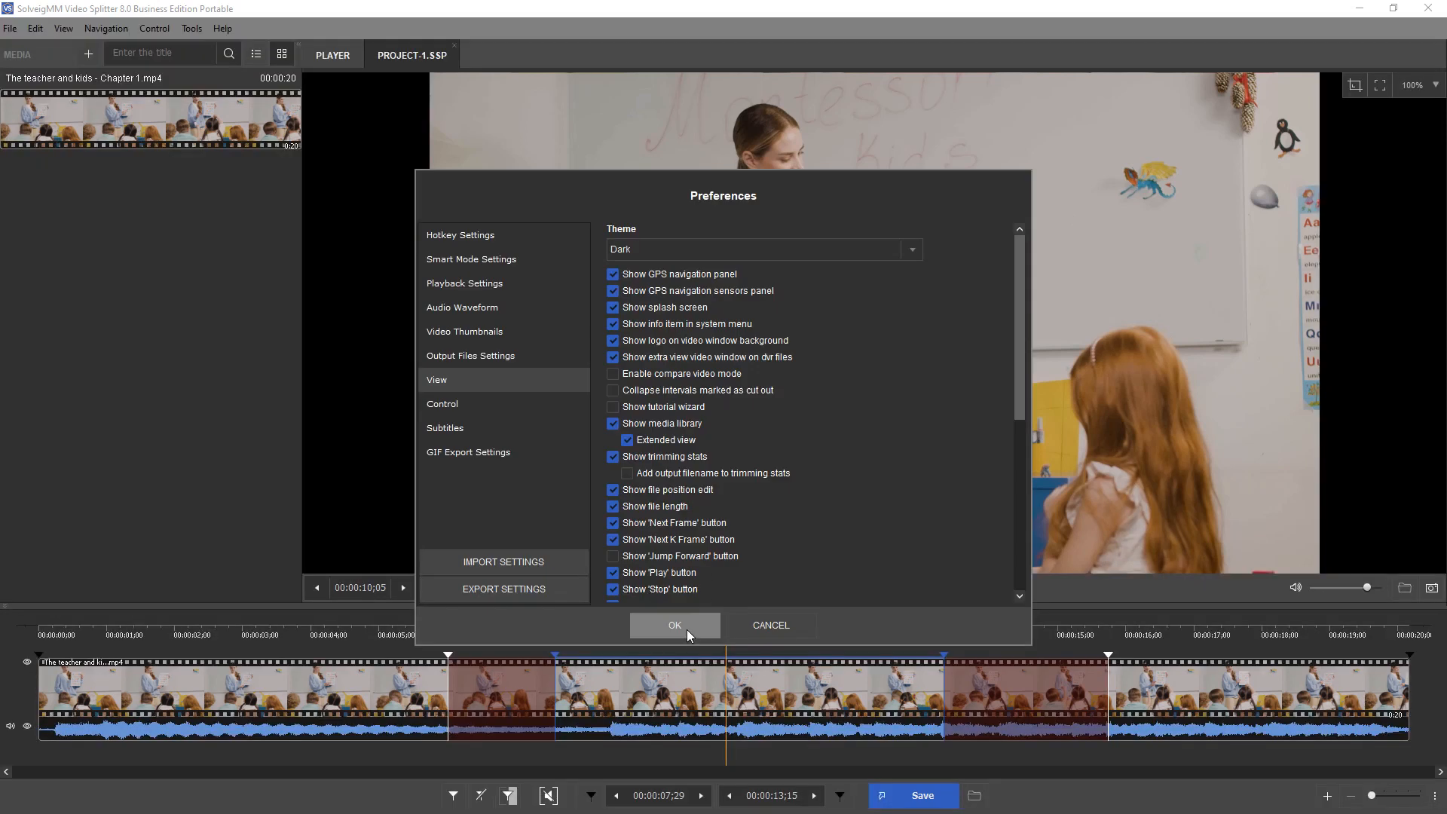
{"action": "left_click", "coordinate": [674, 625]}
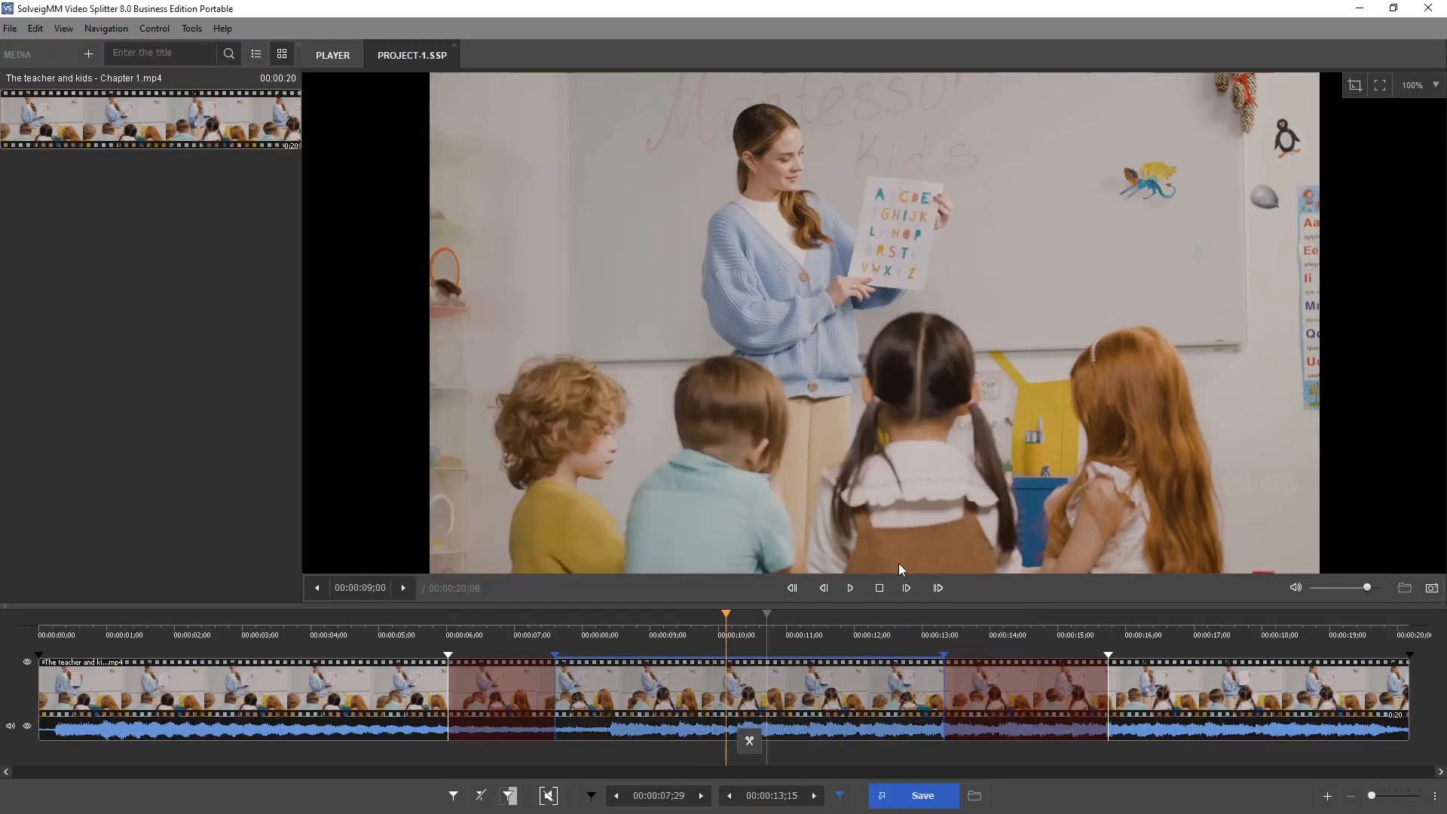